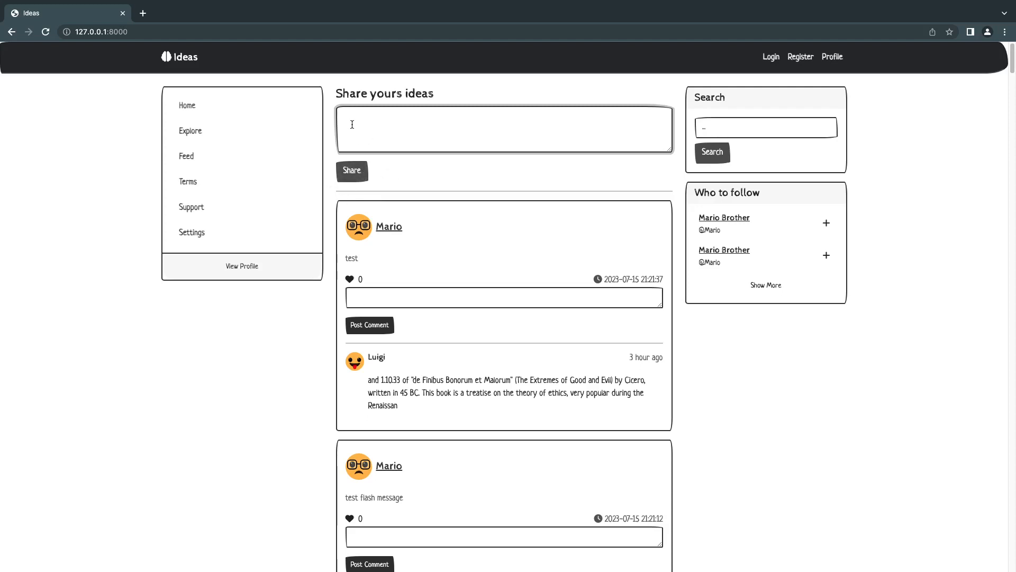
# Share an empty idea and highlight 'content' in the 'cannot be null' SQL error
pyautogui.click(351, 172)
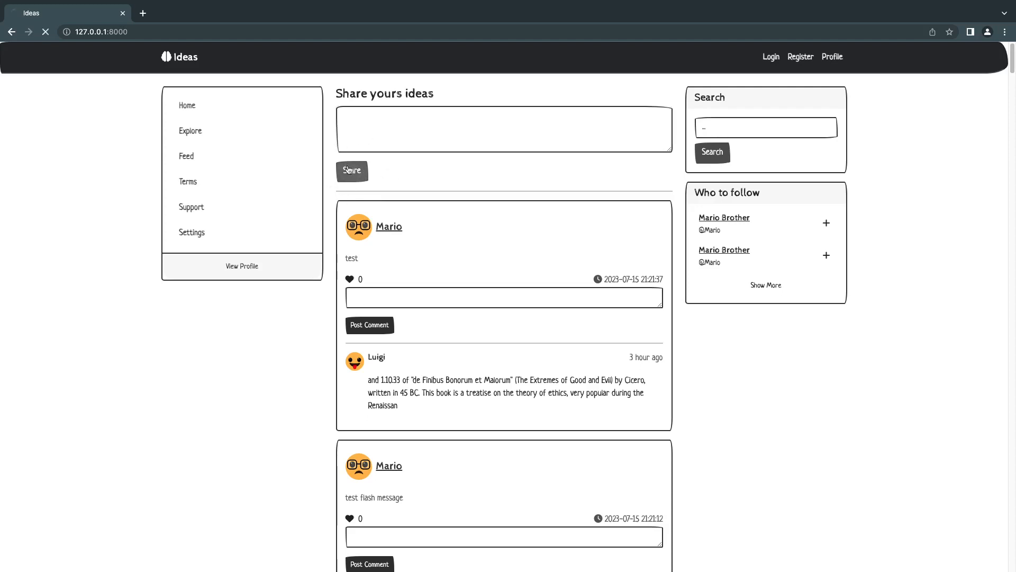
pyautogui.click(351, 172)
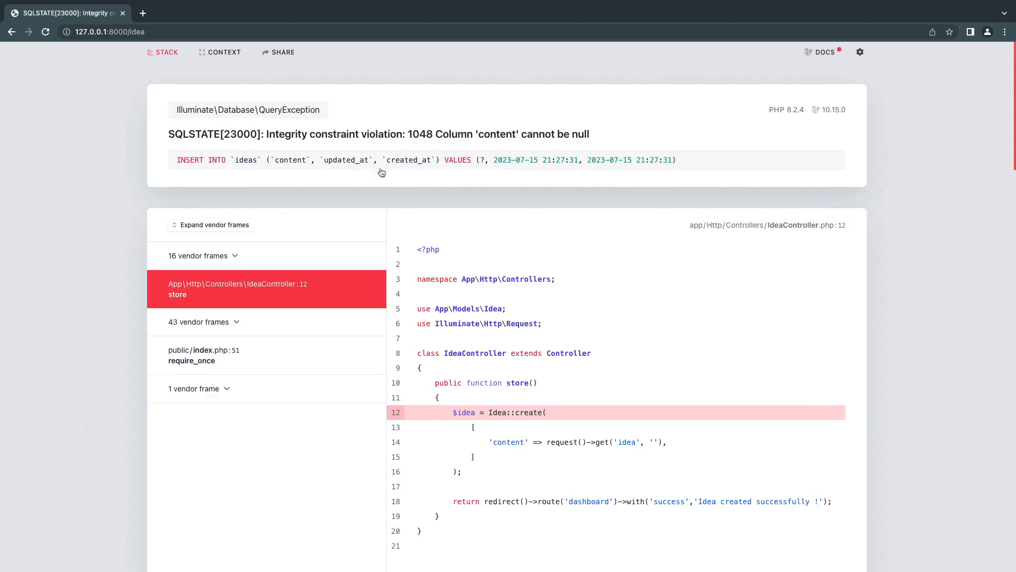
pyautogui.moveTo(466, 144)
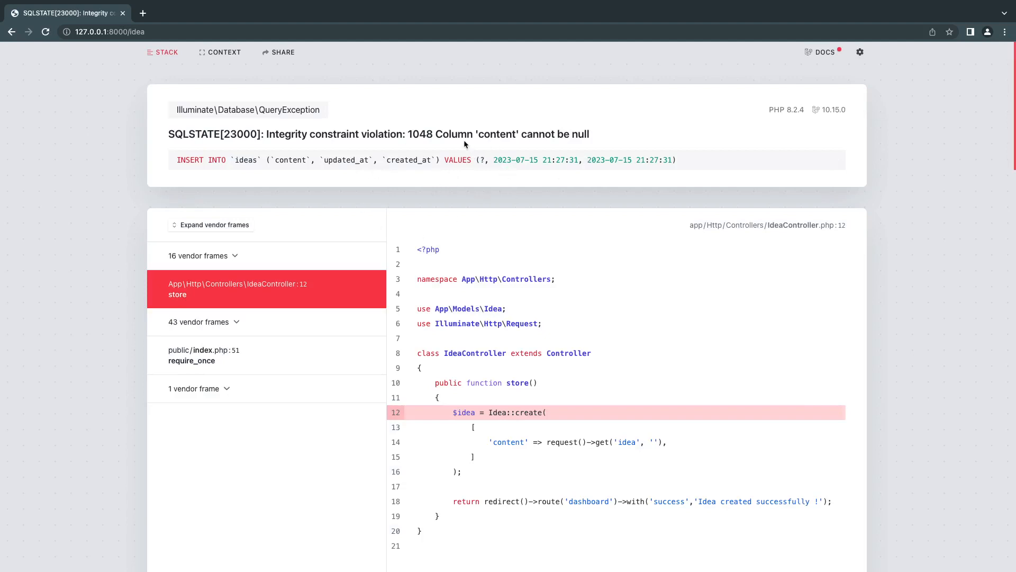
pyautogui.doubleClick(497, 135)
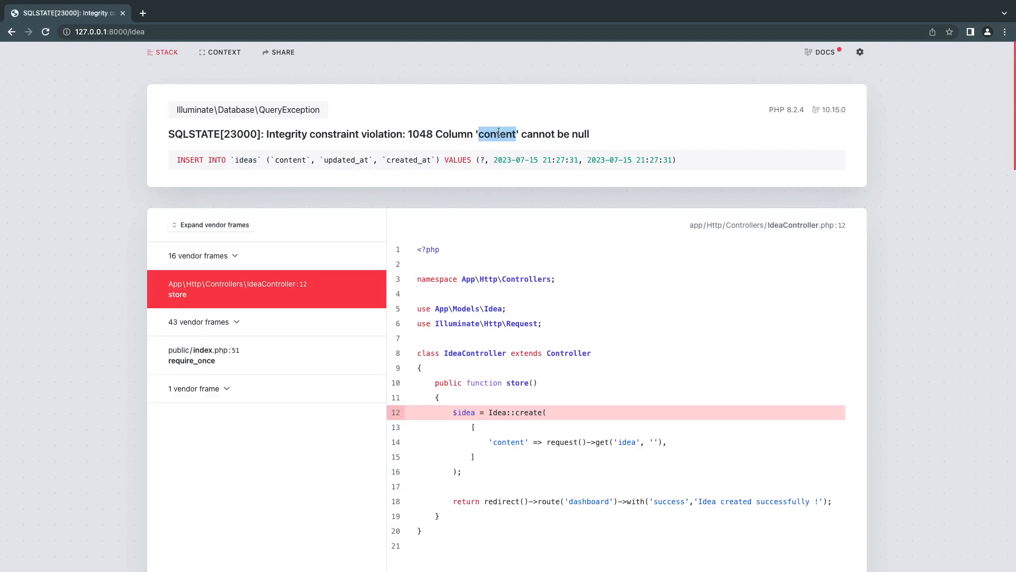
pyautogui.moveTo(491, 126)
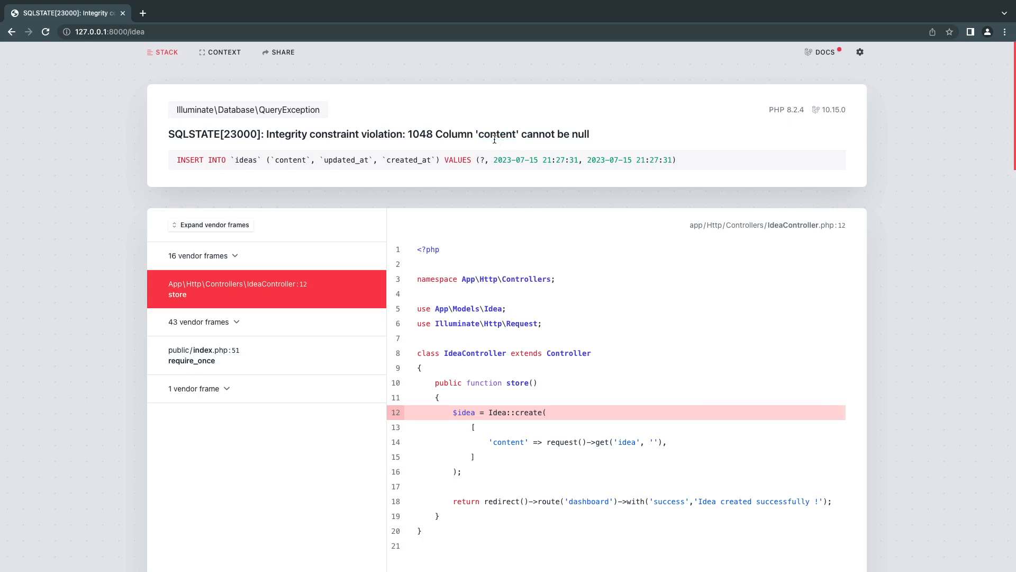
pyautogui.doubleClick(496, 135)
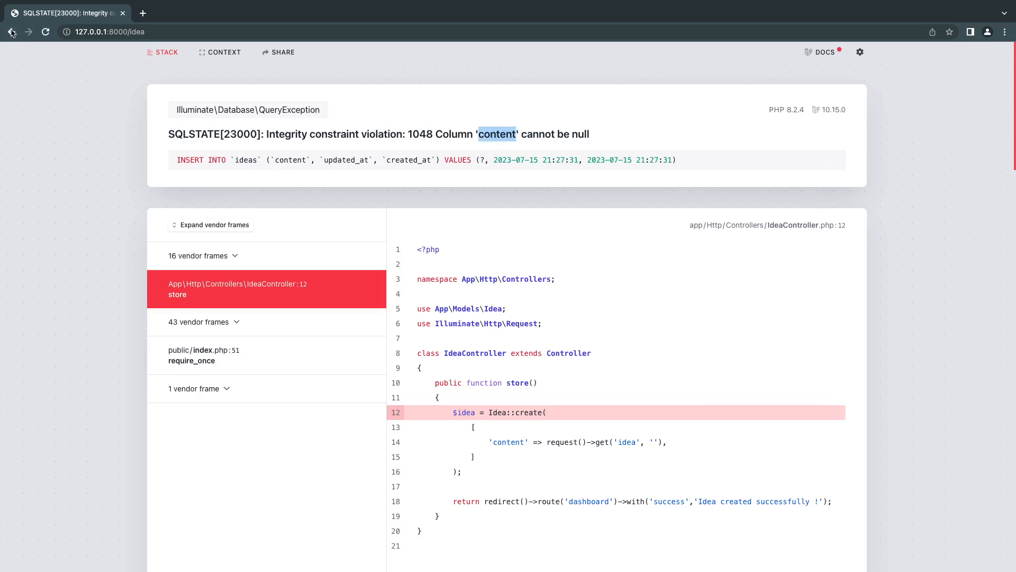
pyautogui.click(11, 30)
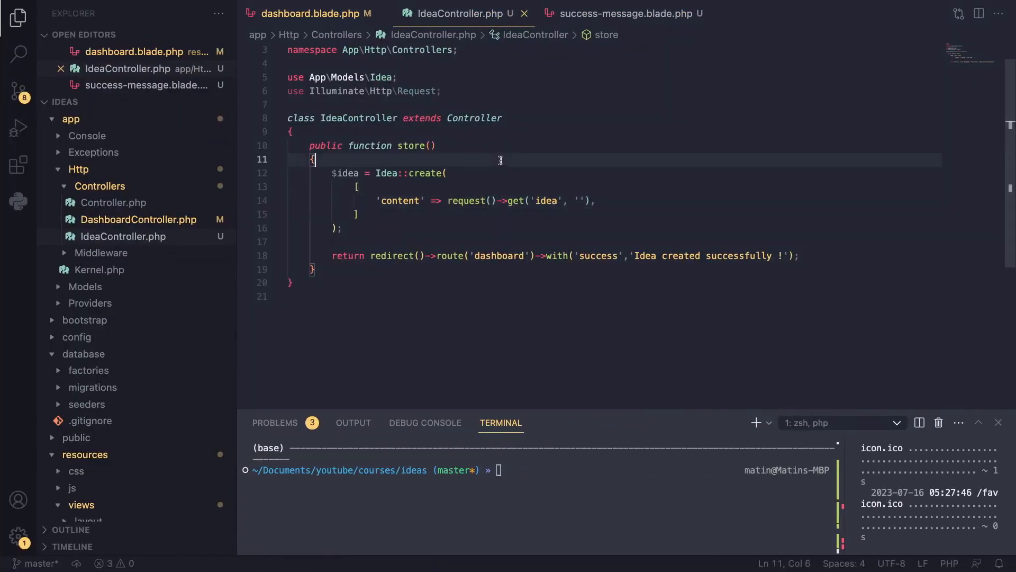
# Write an empty request()->validate([]) call at the top of store()
pyautogui.press('Enter')
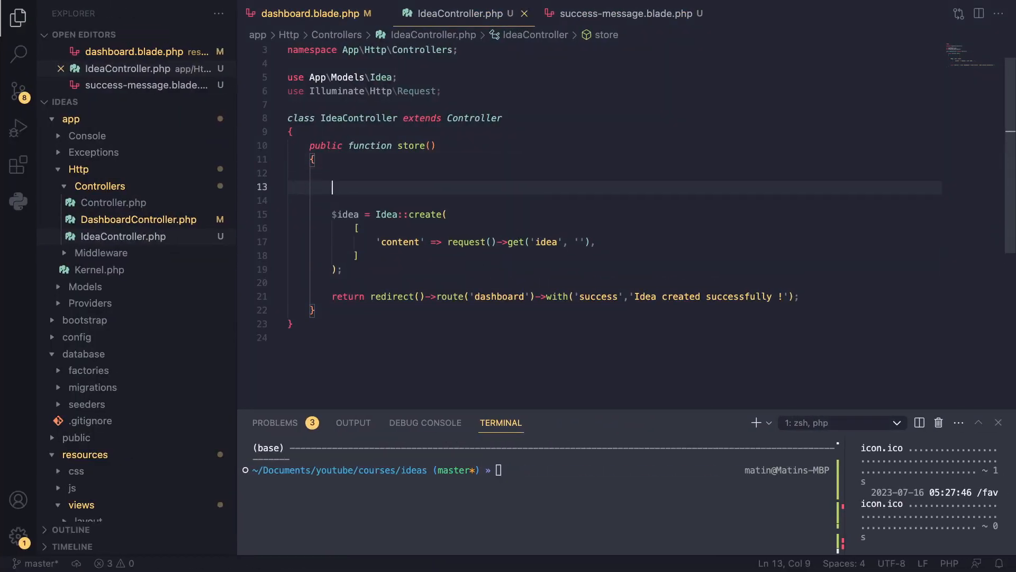
pyautogui.doubleClick(467, 242)
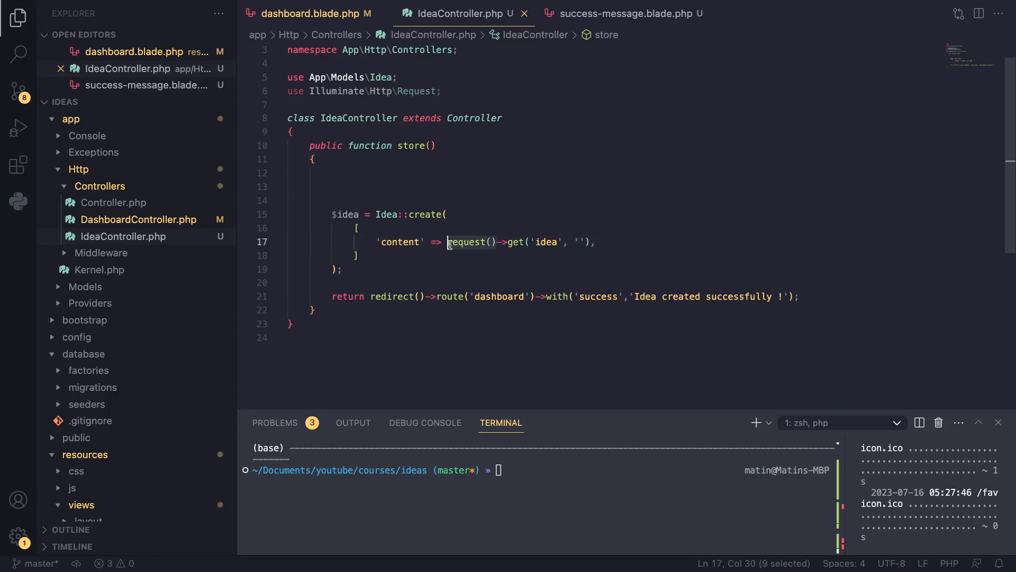
pyautogui.click(492, 241)
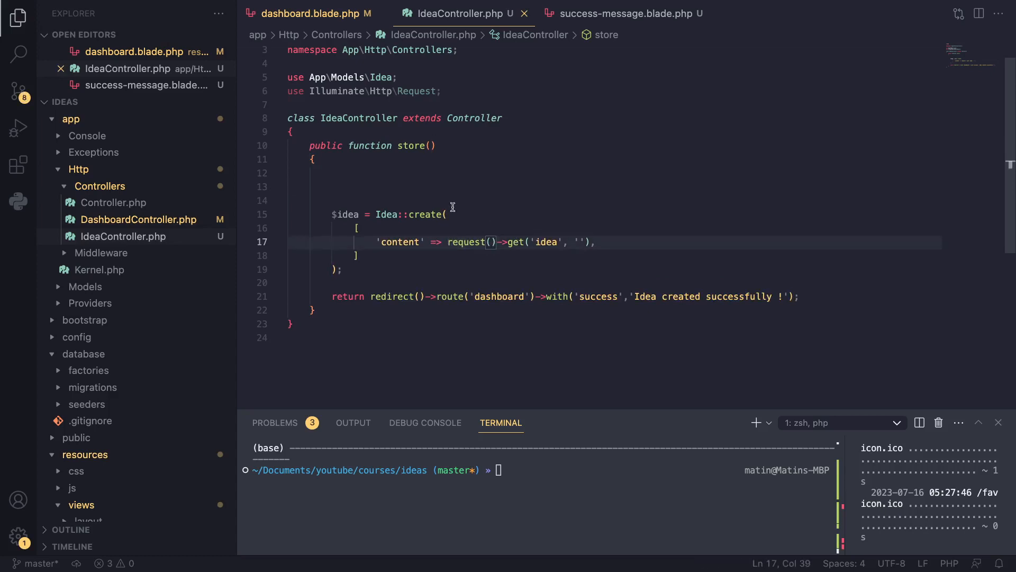
pyautogui.click(422, 186)
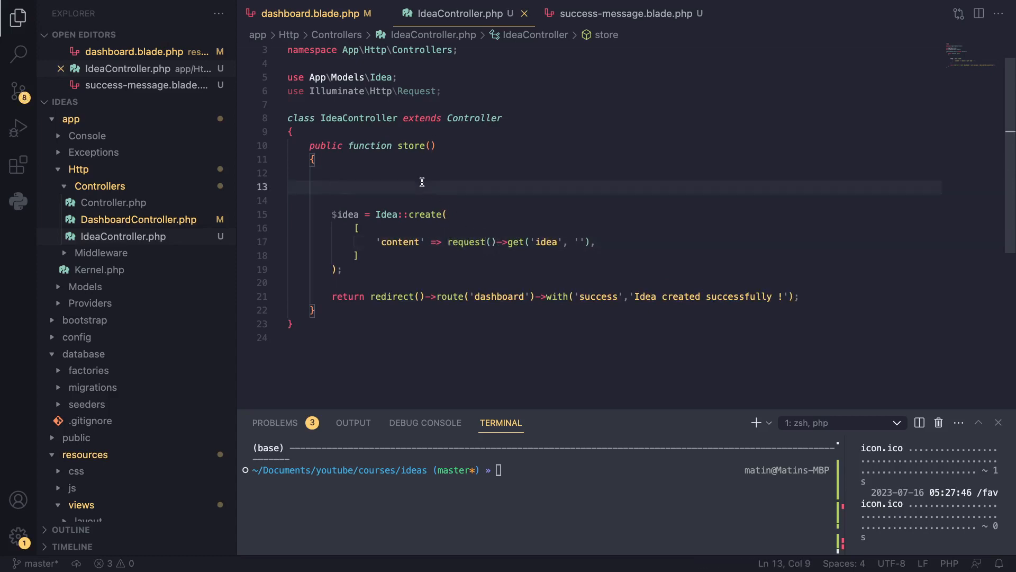
pyautogui.write('request()->')
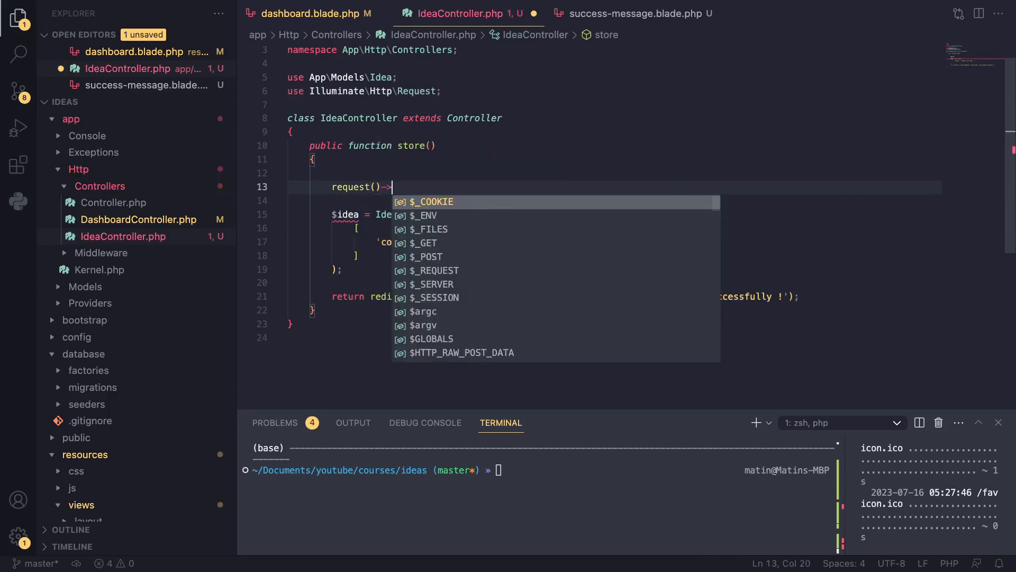
pyautogui.write('fali')
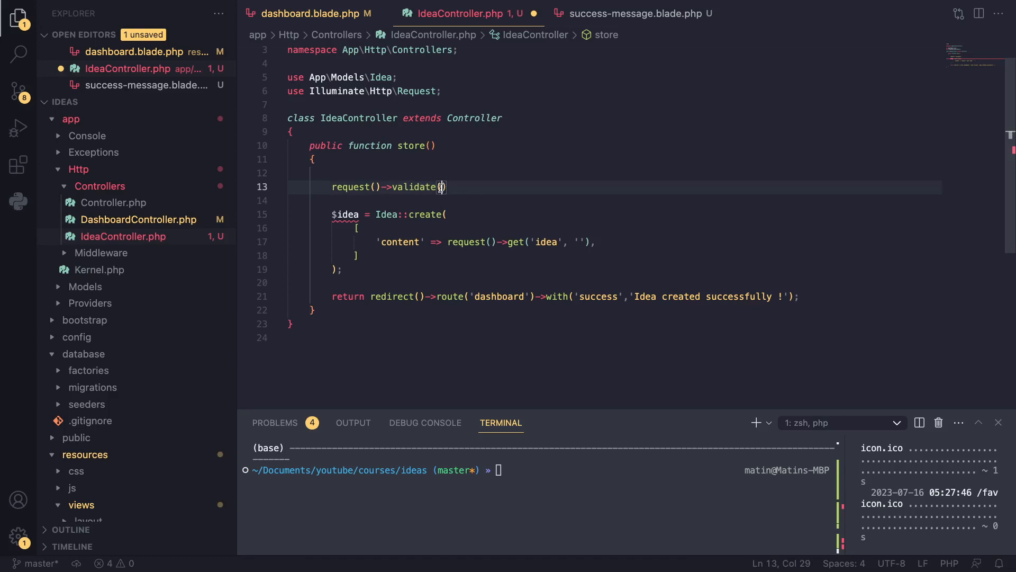
pyautogui.write('[]')
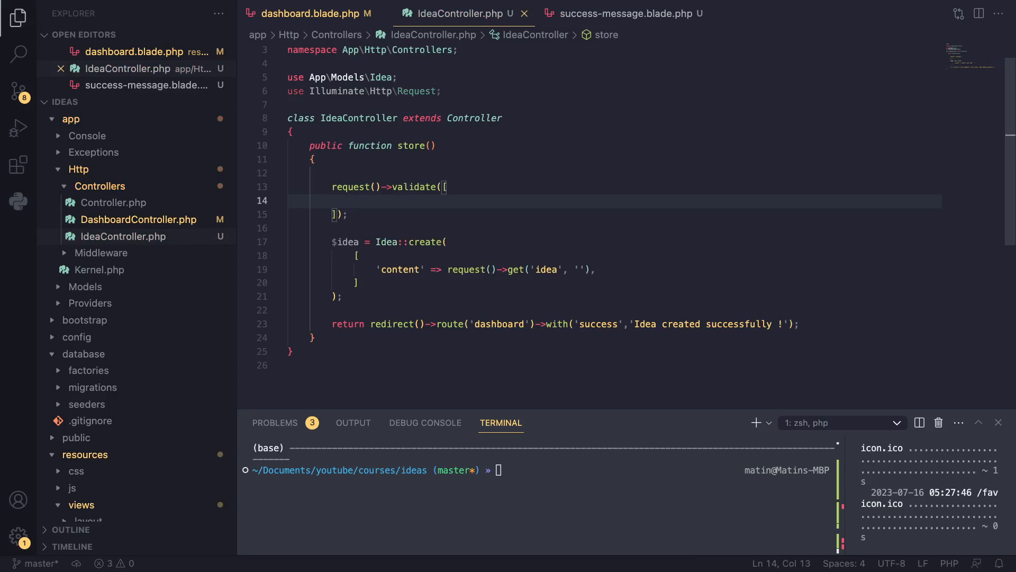
pyautogui.moveTo(297, 77)
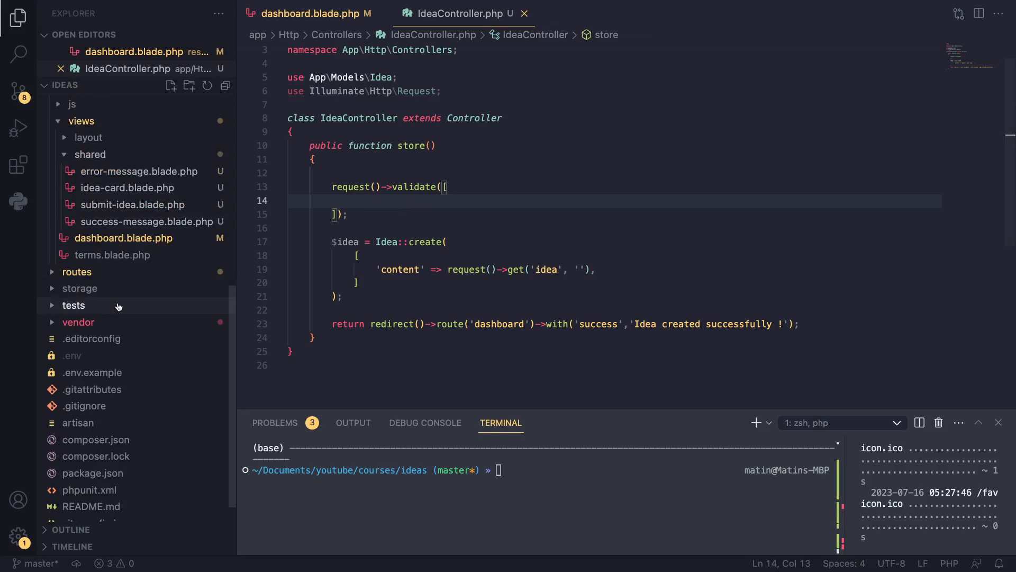
# Bring up views/shared/submit-idea.blade.php from the Explorer
pyautogui.click(131, 204)
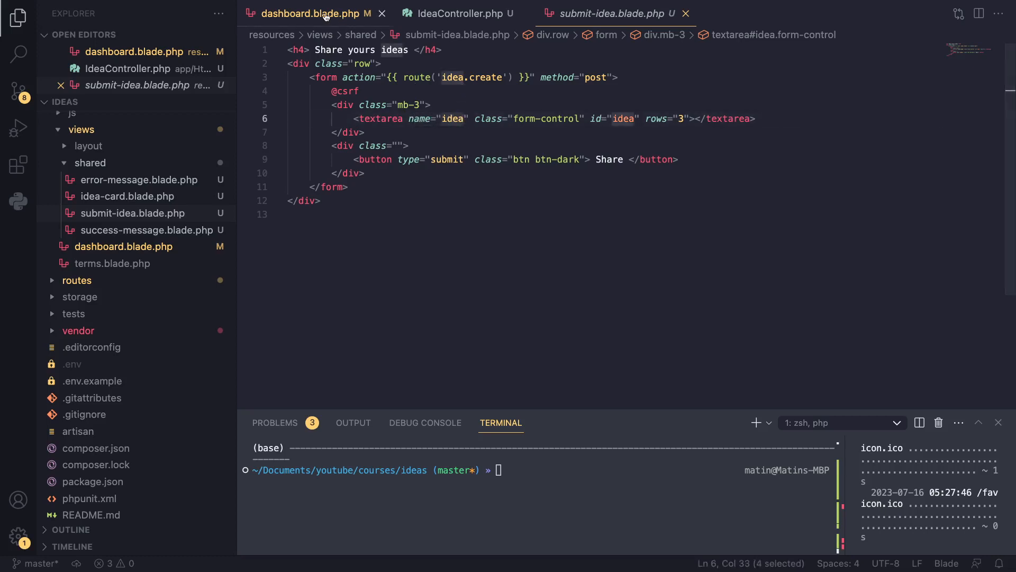
# Give 'idea' the rule 'required|min:5|max:240' inside the validate array
pyautogui.click(463, 13)
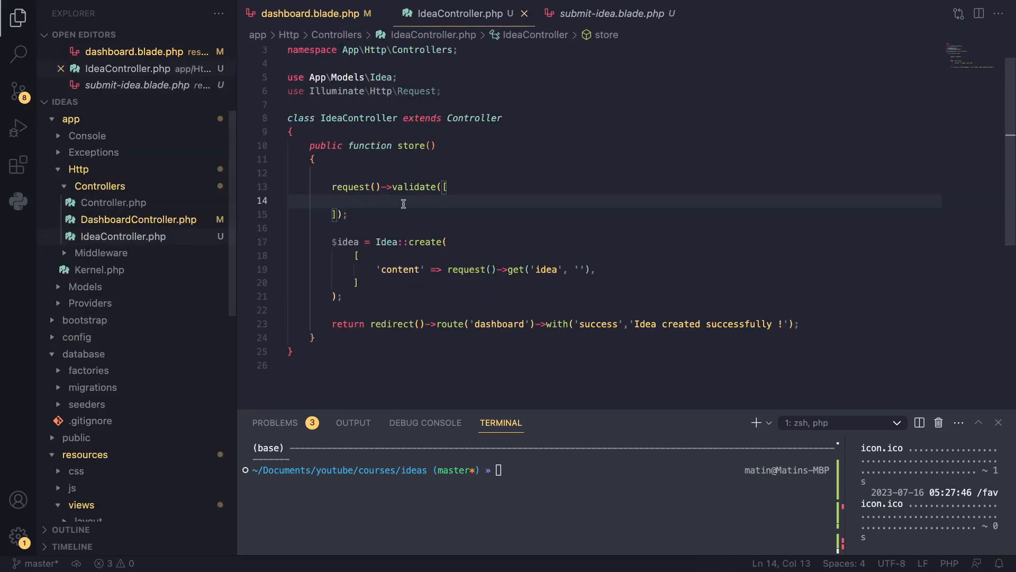
pyautogui.write("'idea' =>")
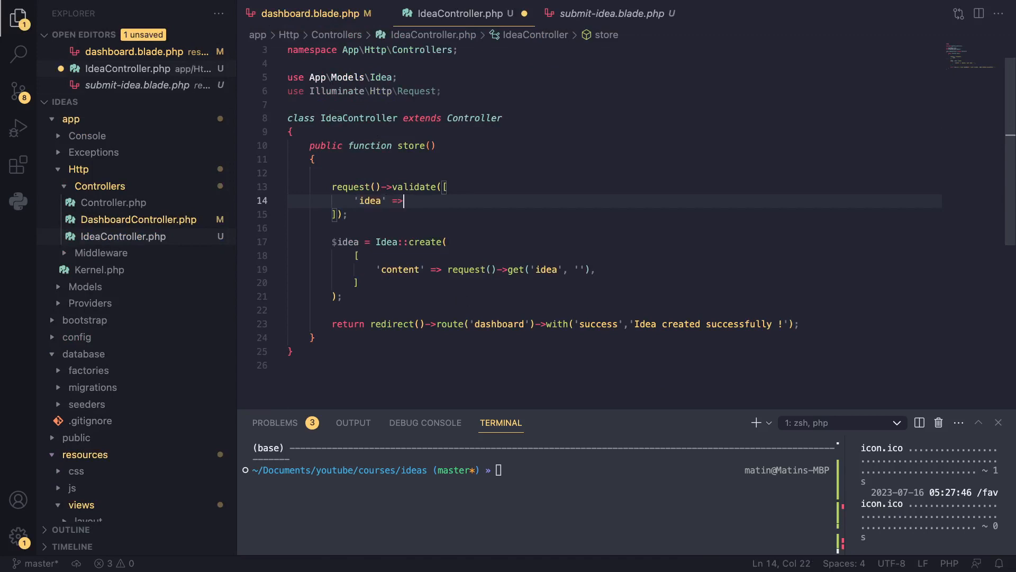
pyautogui.write("'")
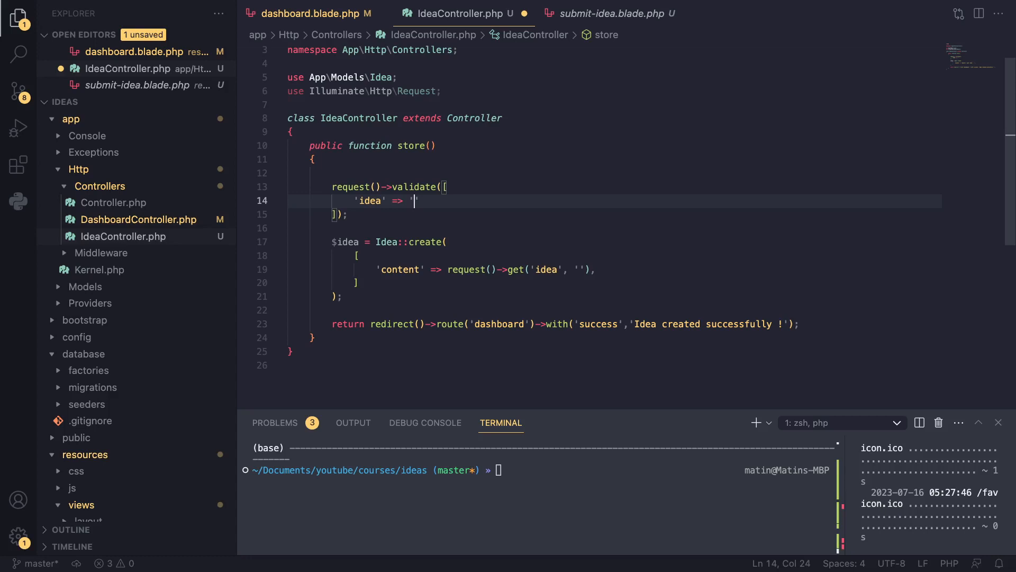
pyautogui.write('required')
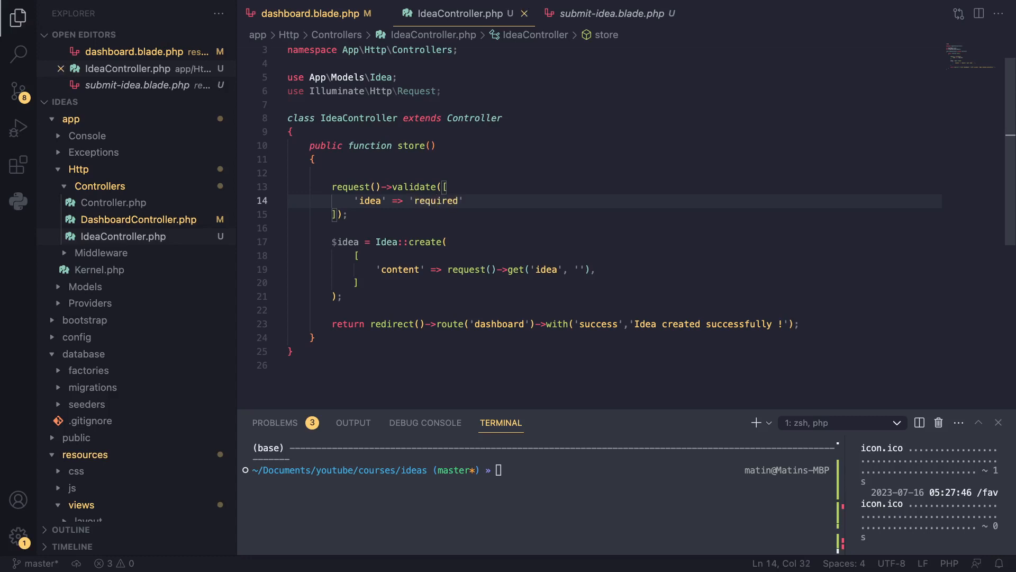
pyautogui.doubleClick(435, 201)
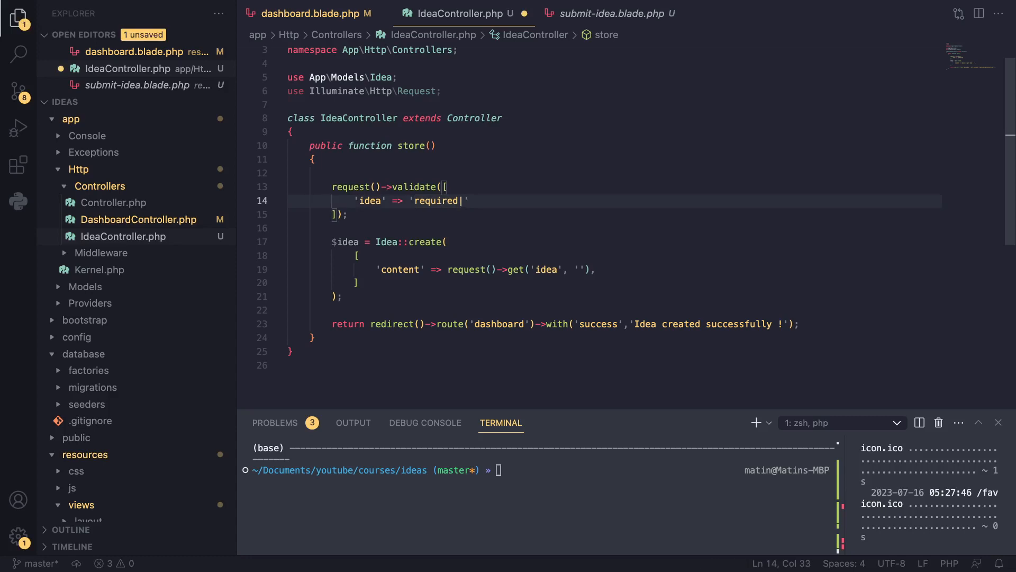
pyautogui.write('|min:')
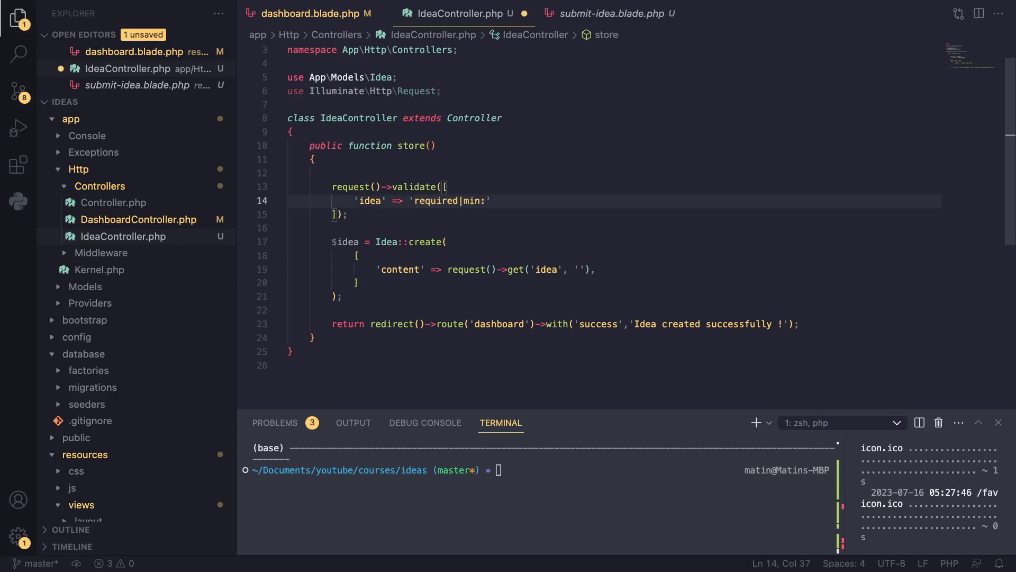
pyautogui.write('5')
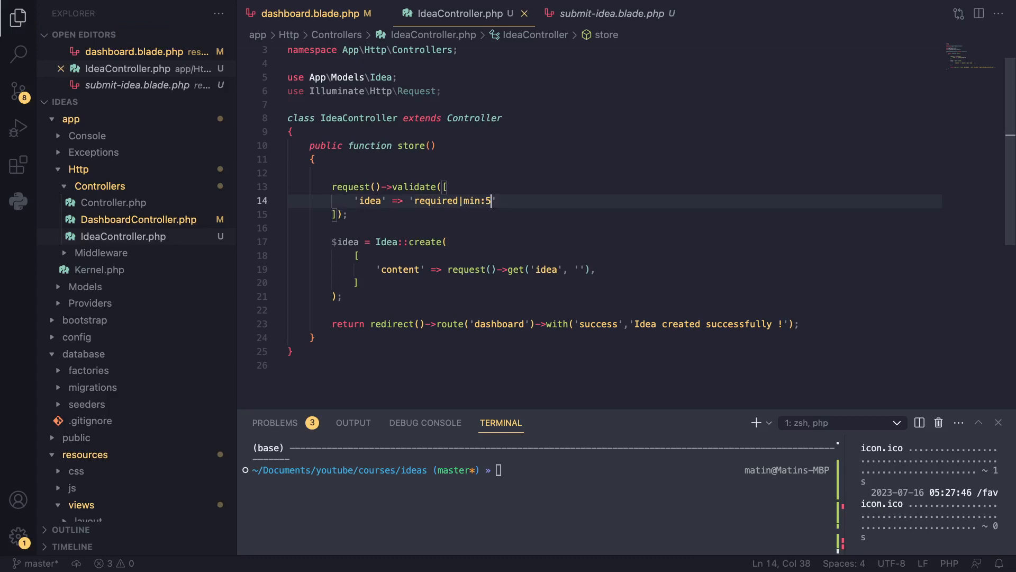
pyautogui.write('|max')
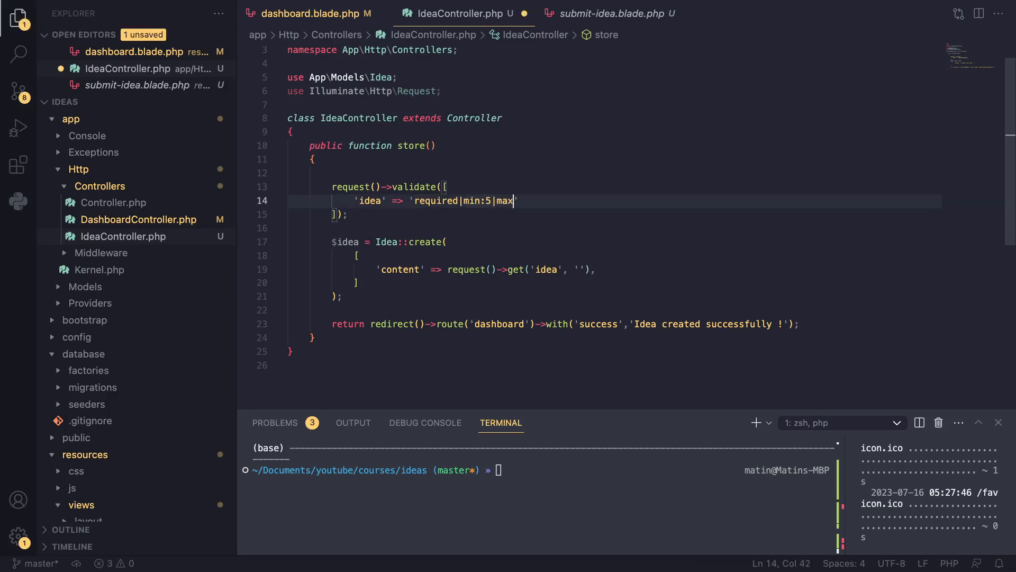
pyautogui.write(':240')
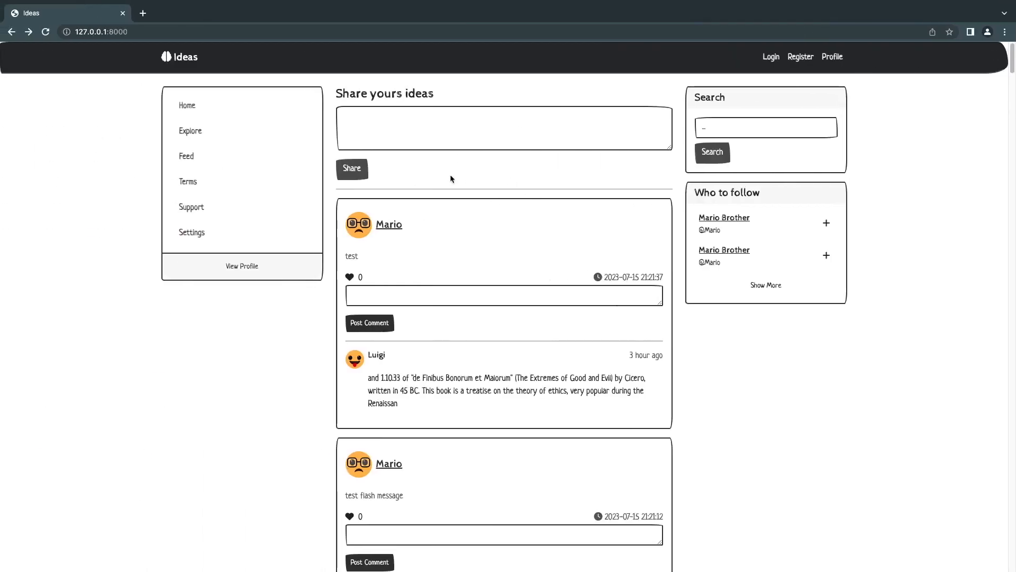
pyautogui.click(504, 128)
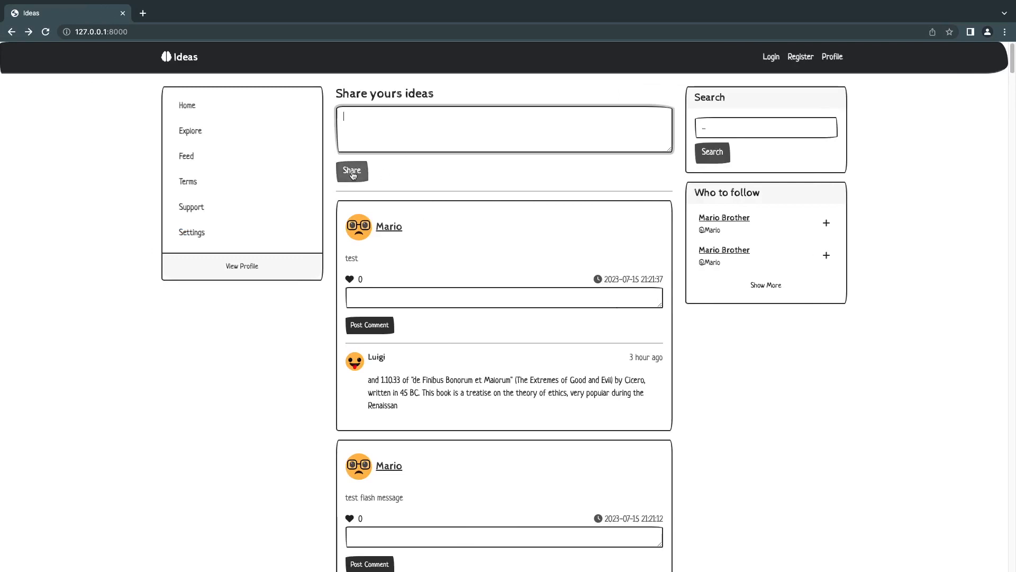
pyautogui.click(351, 172)
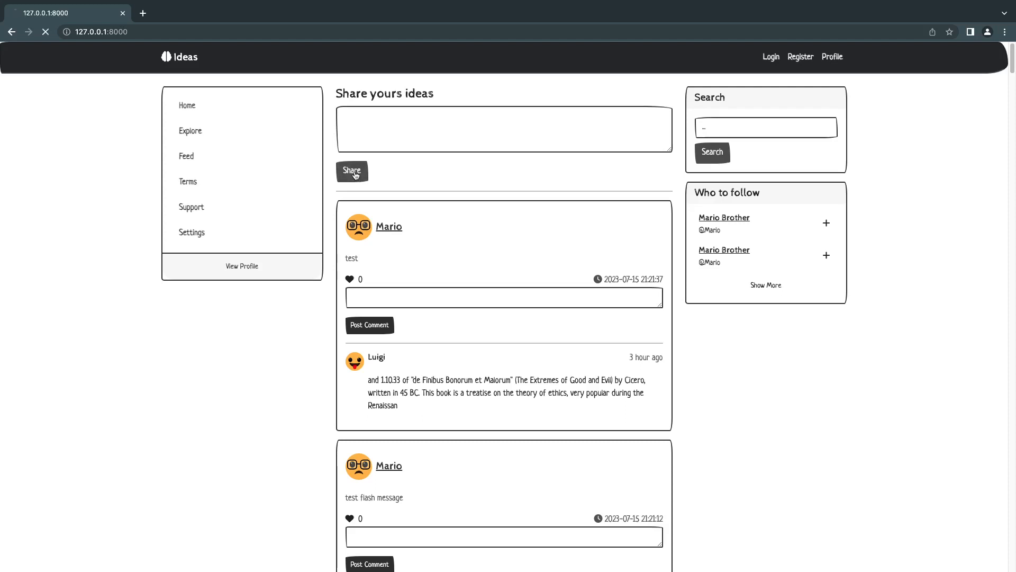
pyautogui.click(352, 172)
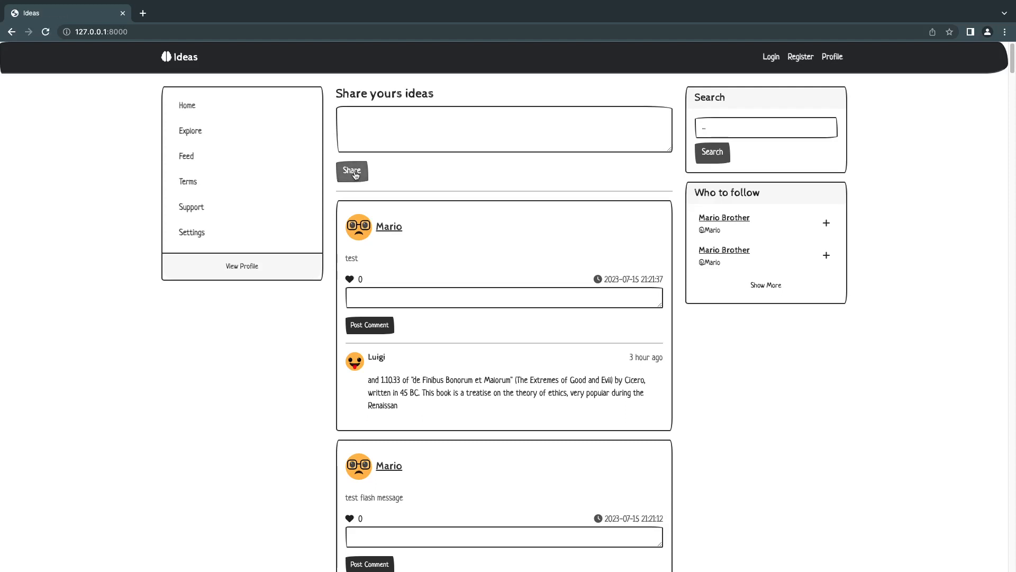
pyautogui.write('1')
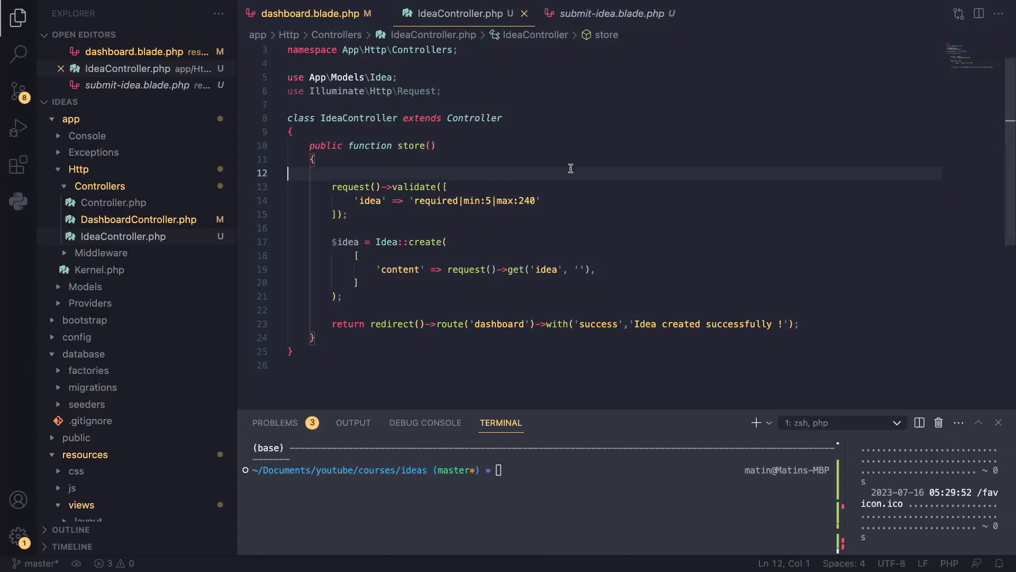
pyautogui.click(605, 13)
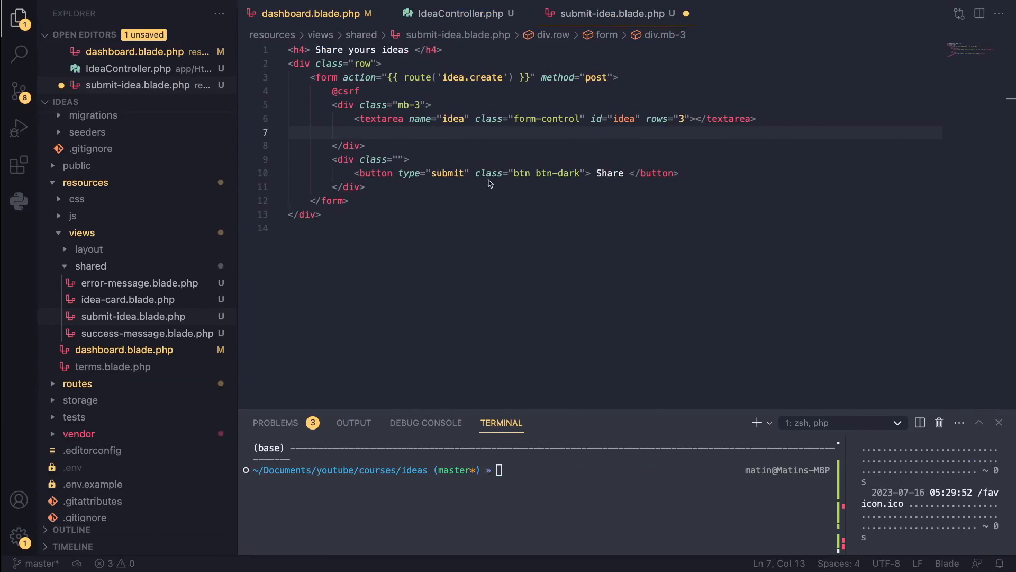
pyautogui.moveTo(424, 154)
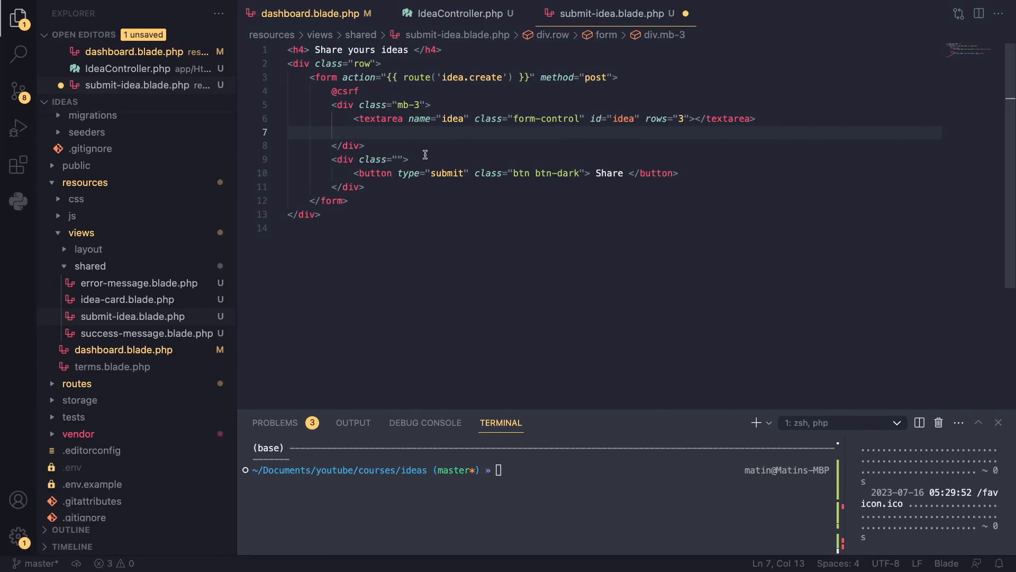
pyautogui.write('@if(')
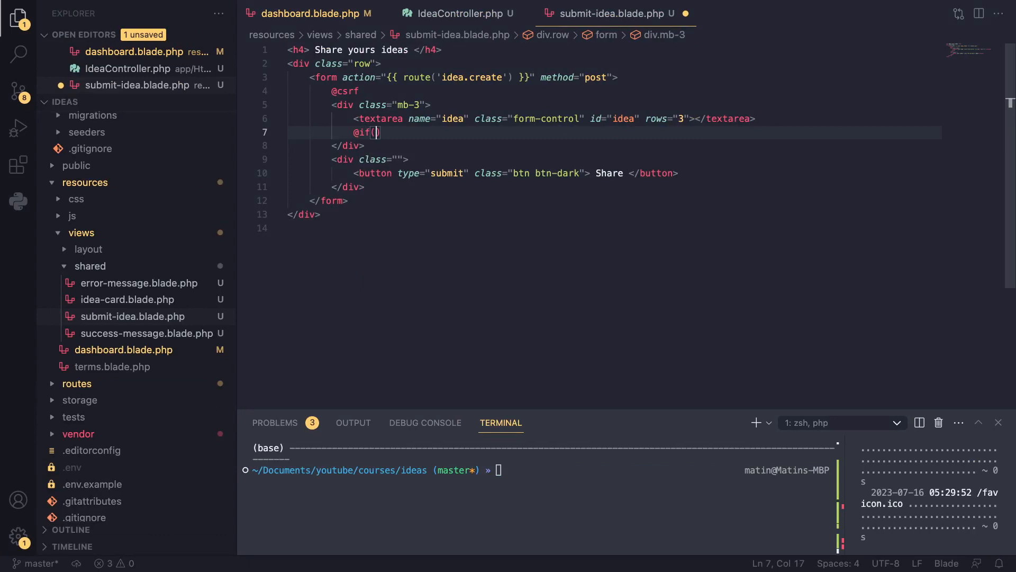
pyautogui.write('error(@')
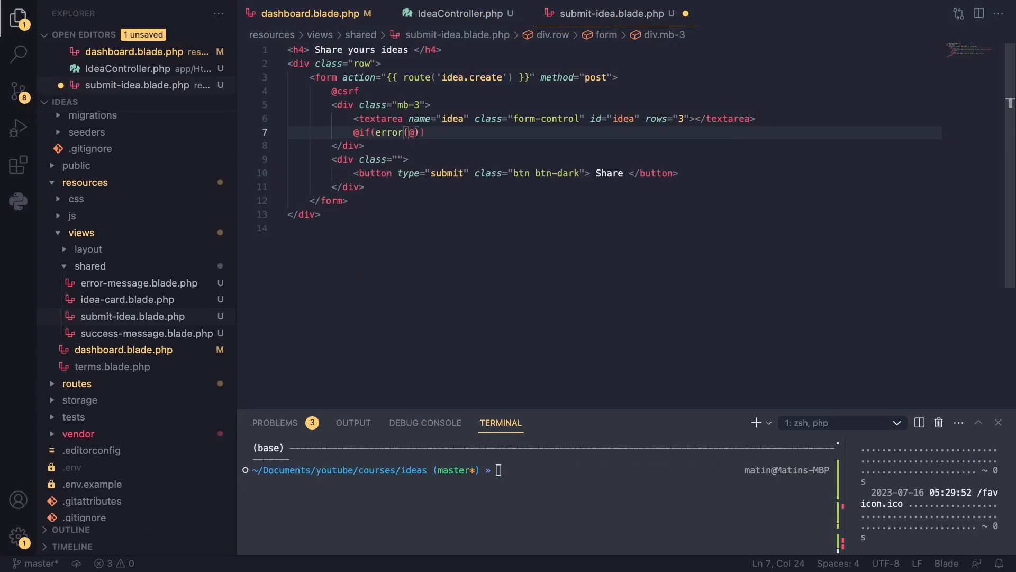
pyautogui.press('Backspace')
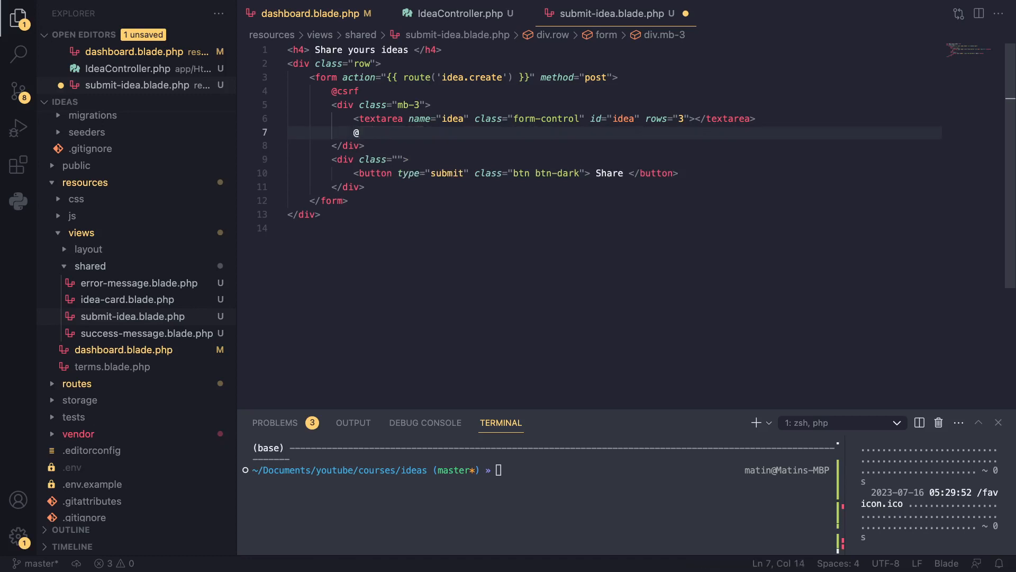
pyautogui.write("error('field")
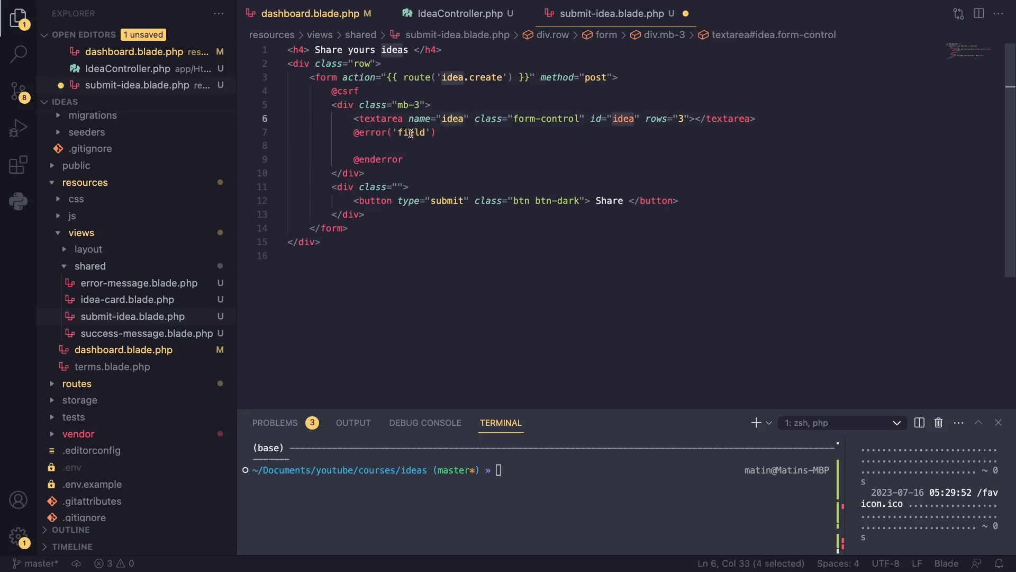
pyautogui.write('idea')
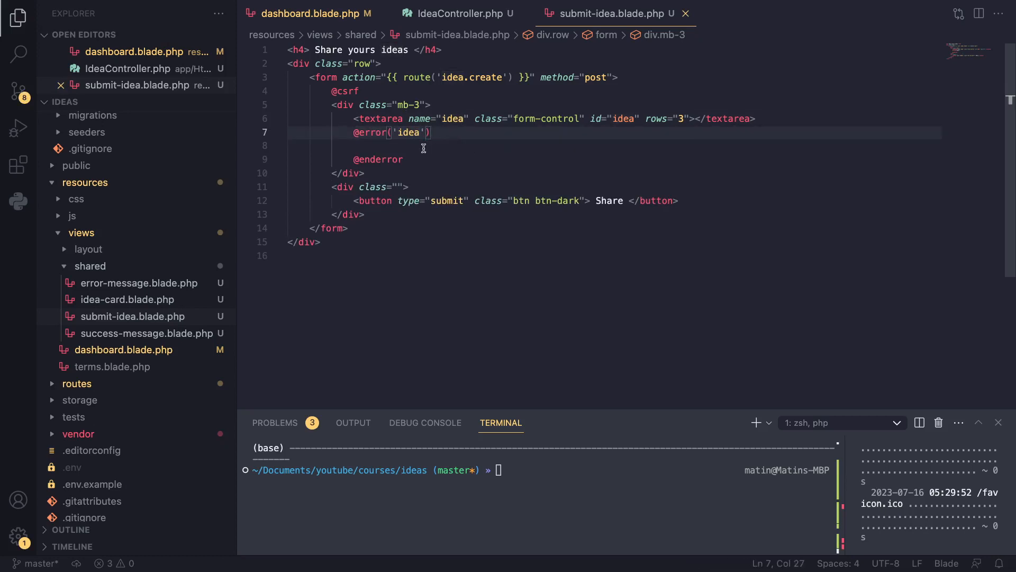
# Show {{ $message }} in a span with class 'fs-6 text-danger' inside the block
pyautogui.write('<span > </span>')
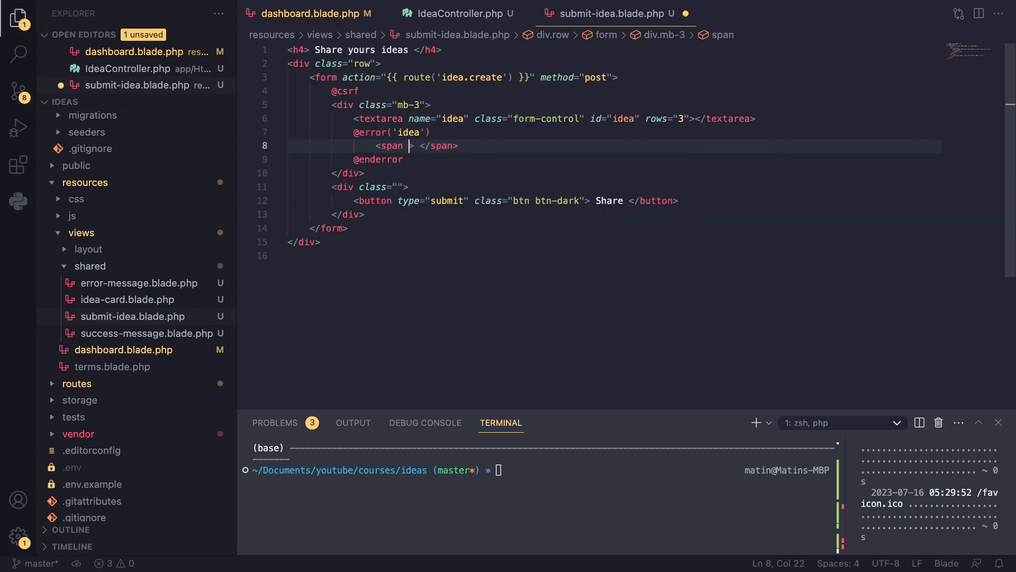
pyautogui.write('class="fs-6 text-')
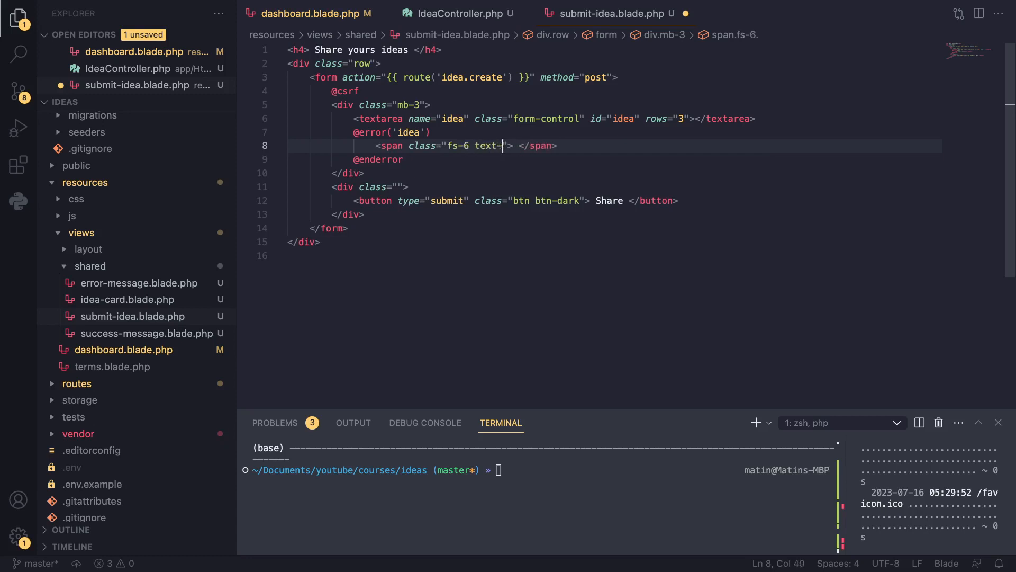
pyautogui.write('danger')
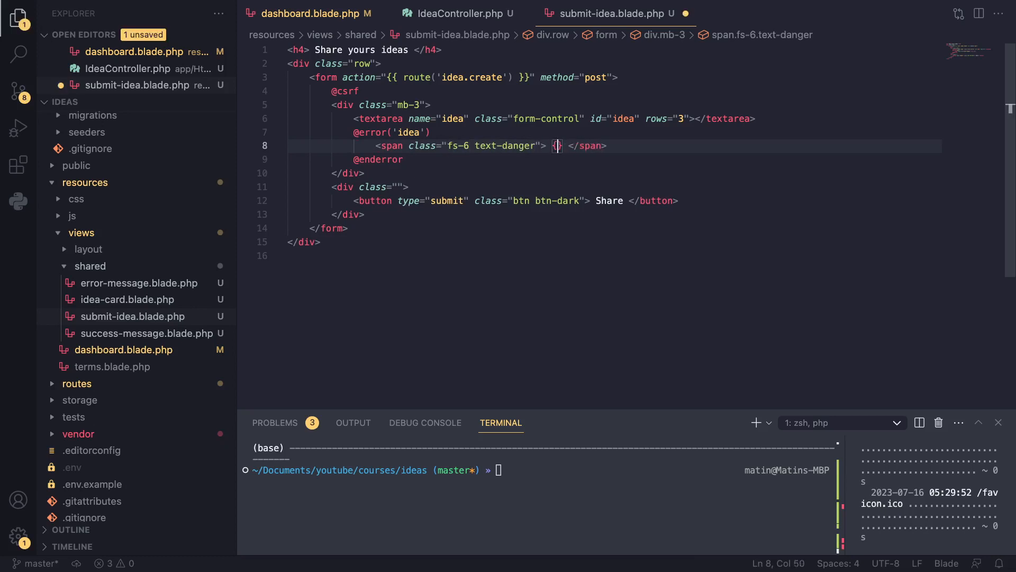
pyautogui.write('$message }')
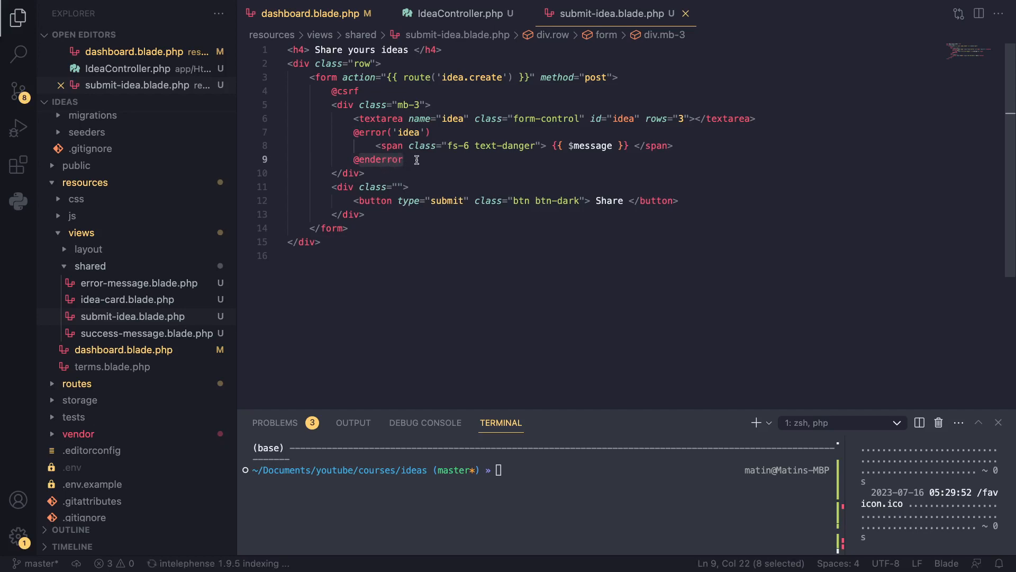
pyautogui.moveTo(435, 159)
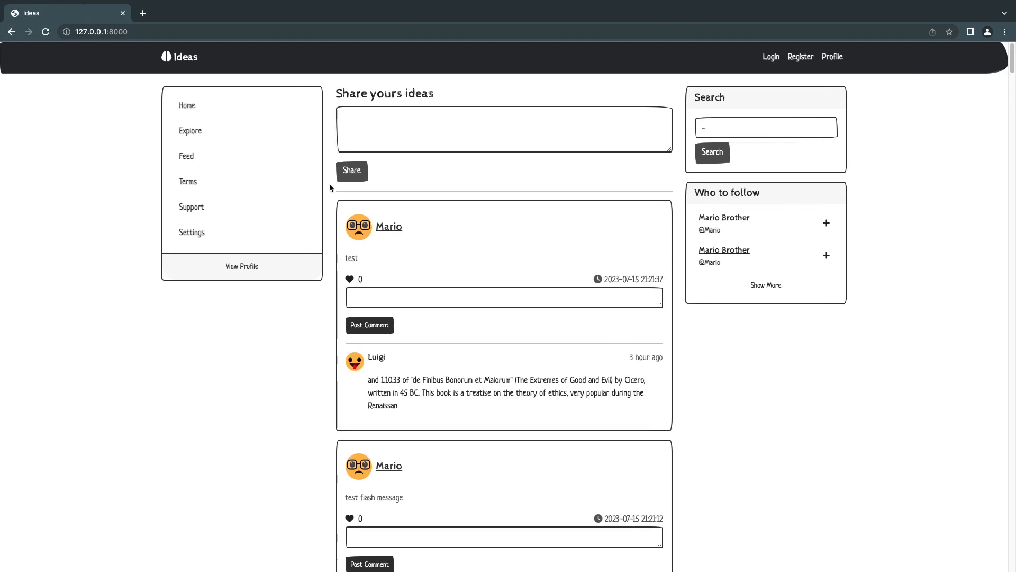
# Share an empty idea to see the required error, then share the idea '1'
pyautogui.click(351, 170)
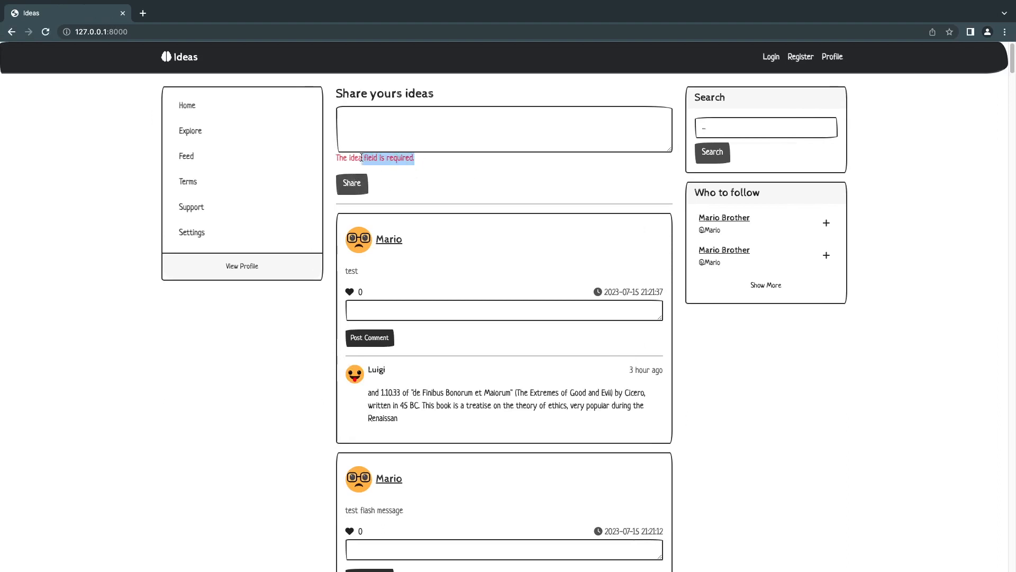
pyautogui.click(504, 128)
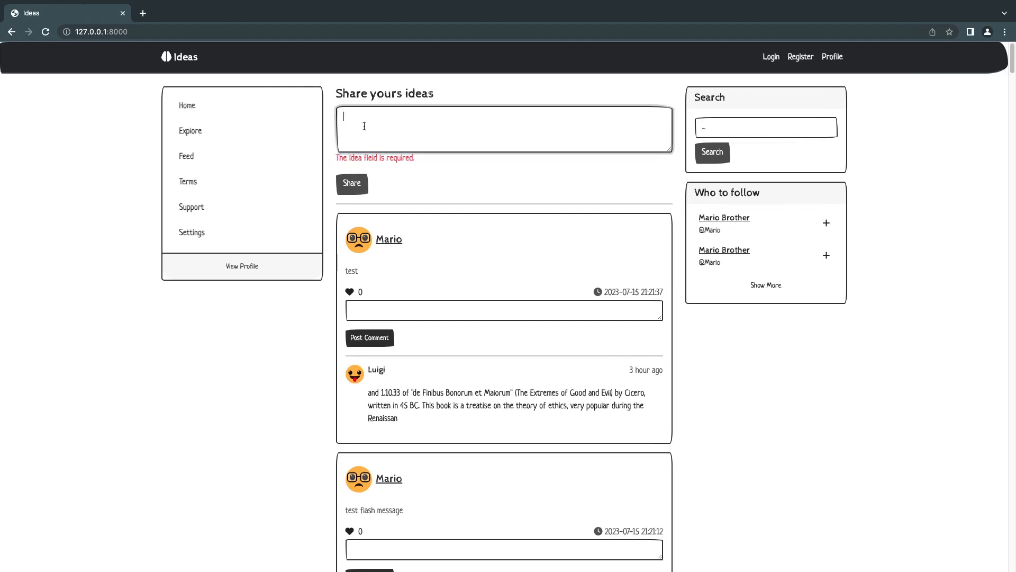
pyautogui.write('1')
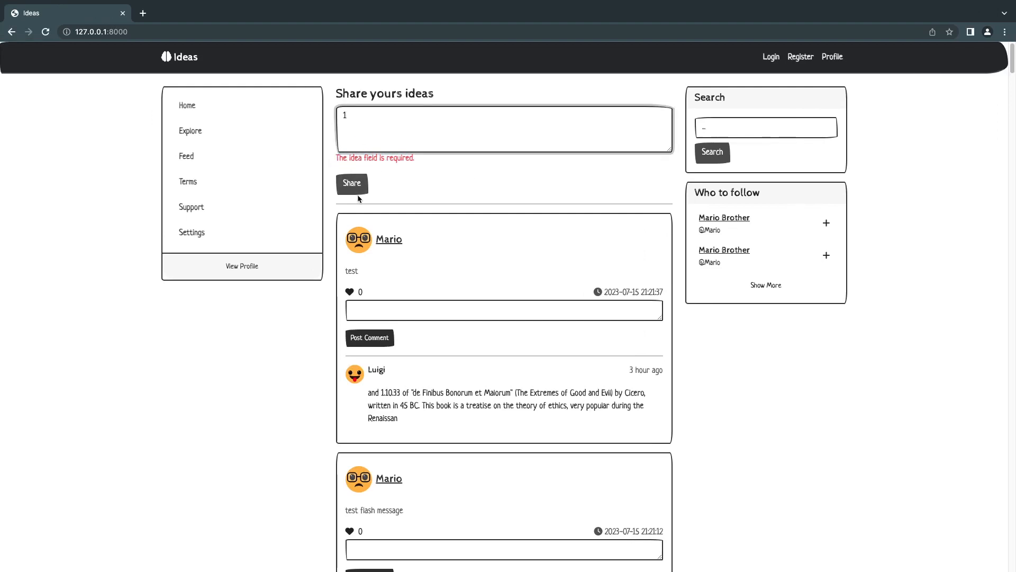
pyautogui.click(351, 183)
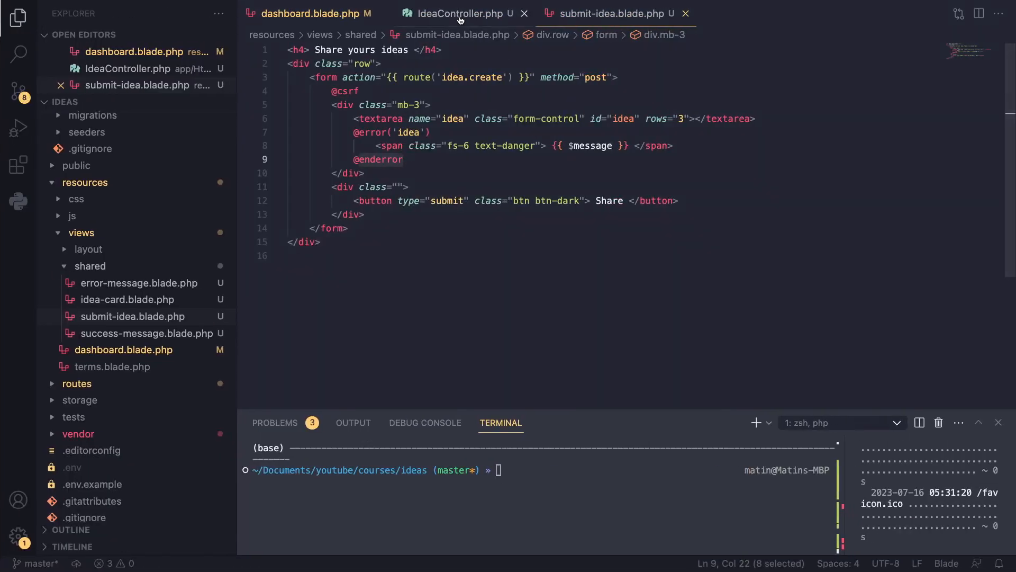
# Change the rule to max:10 and check the too-long error text in Chrome
pyautogui.click(464, 13)
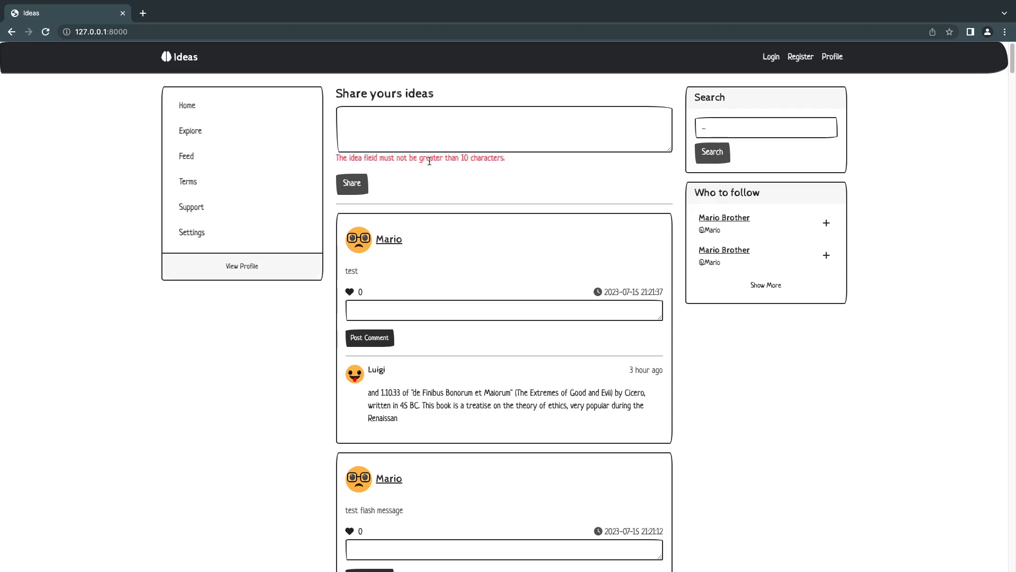
pyautogui.tripleClick(420, 157)
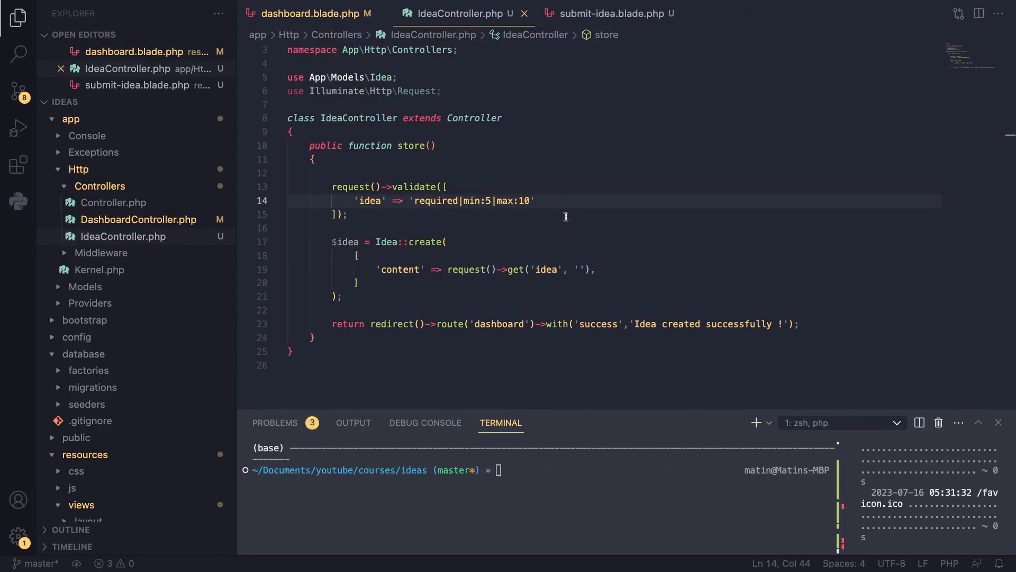
# Add d-block and mt-2 to the error span's classes and save
pyautogui.click(602, 13)
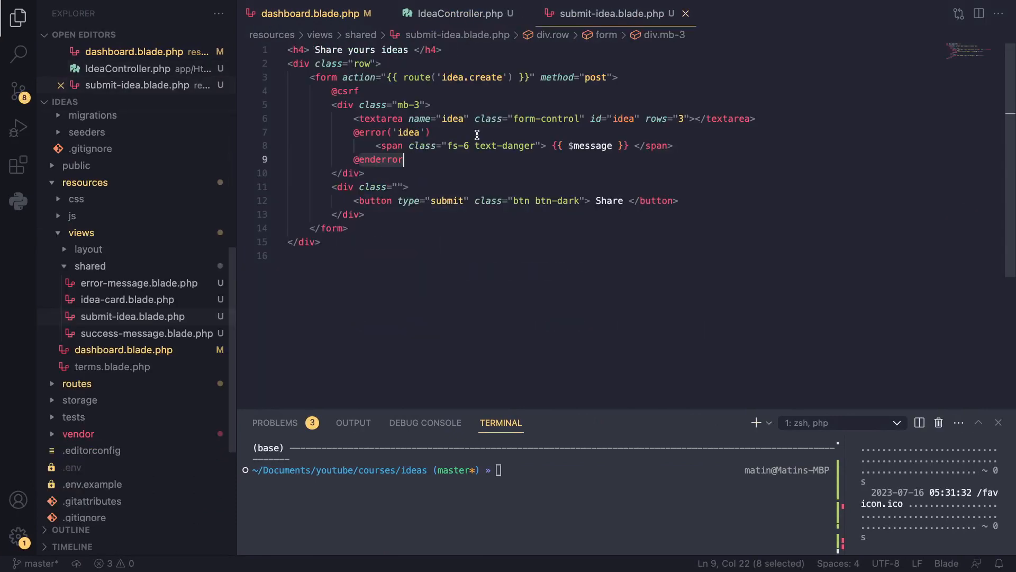
pyautogui.write('mt')
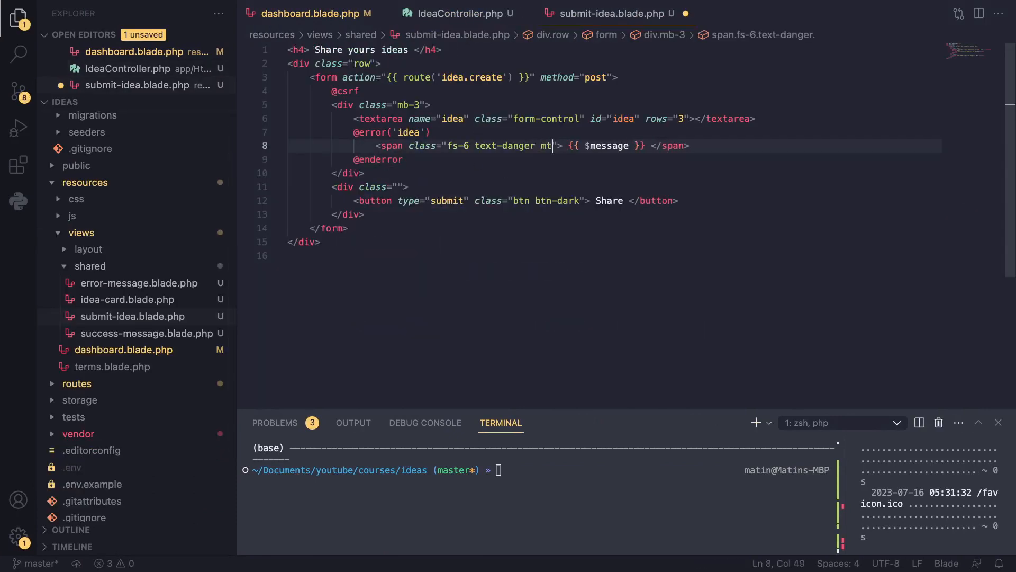
pyautogui.write('-2')
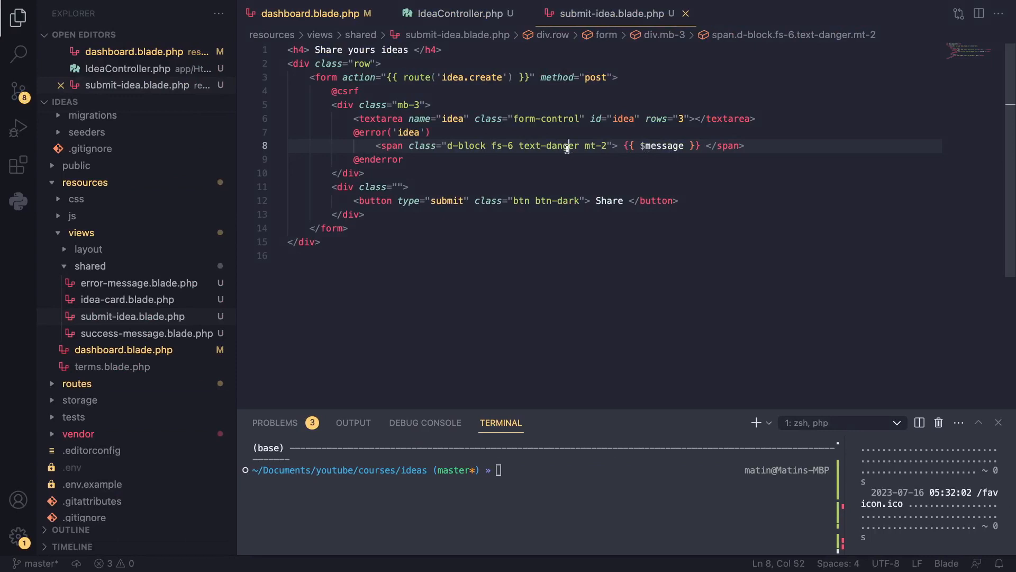
pyautogui.click(460, 12)
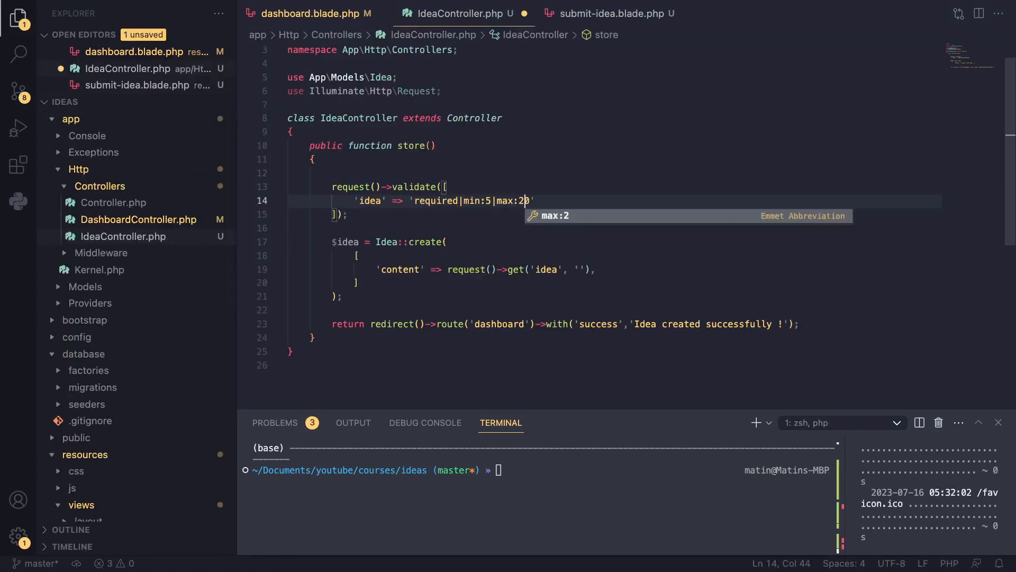
# Edit the idea rule toward 'required|min:3|max:240', briefly trying |email
pyautogui.write('4')
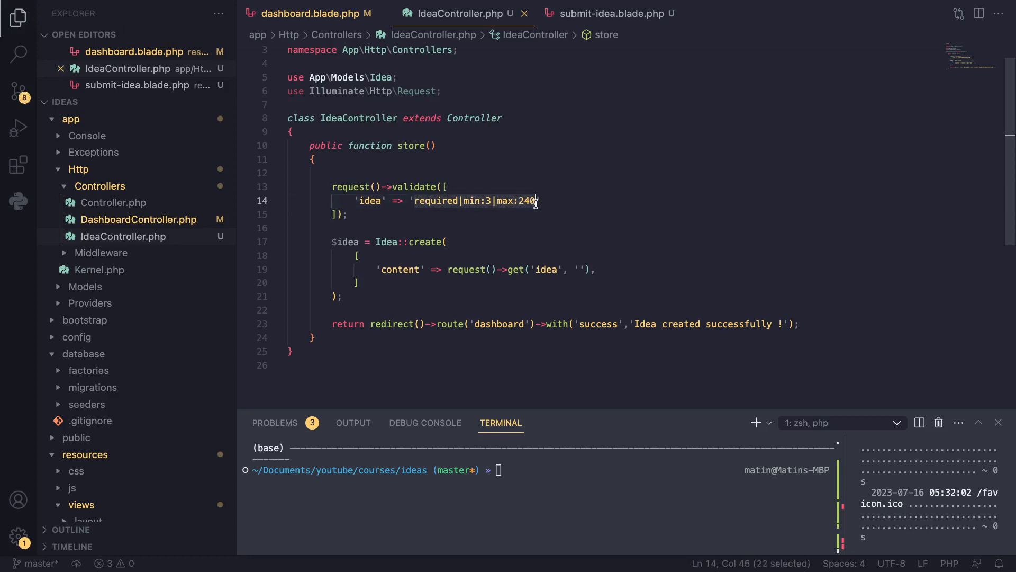
pyautogui.write('|email')
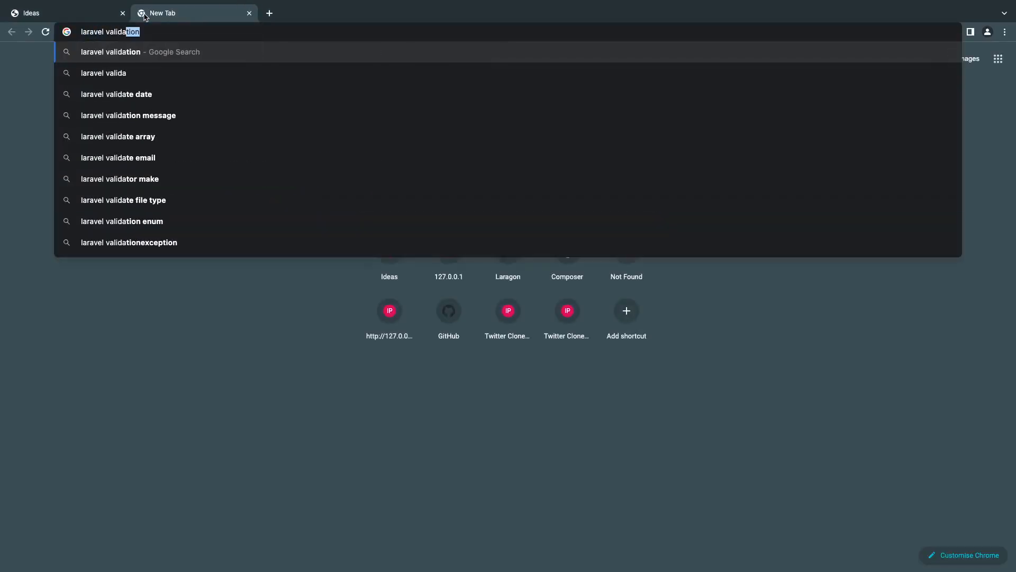
# Search 'laravel validation' and land on laravel.com/docs/10.x/validation's section list
pyautogui.press('Enter')
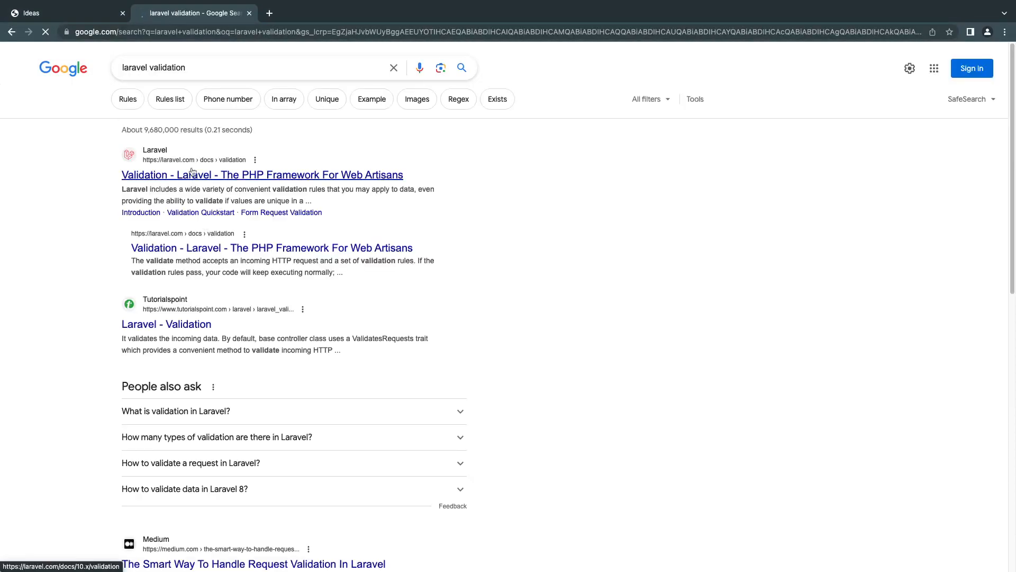
pyautogui.click(262, 174)
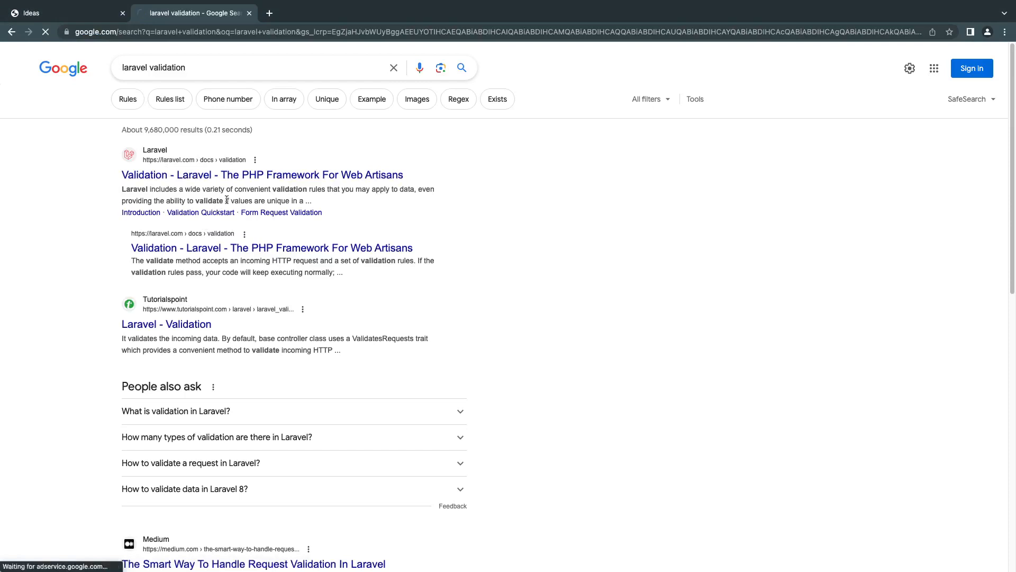
pyautogui.click(261, 174)
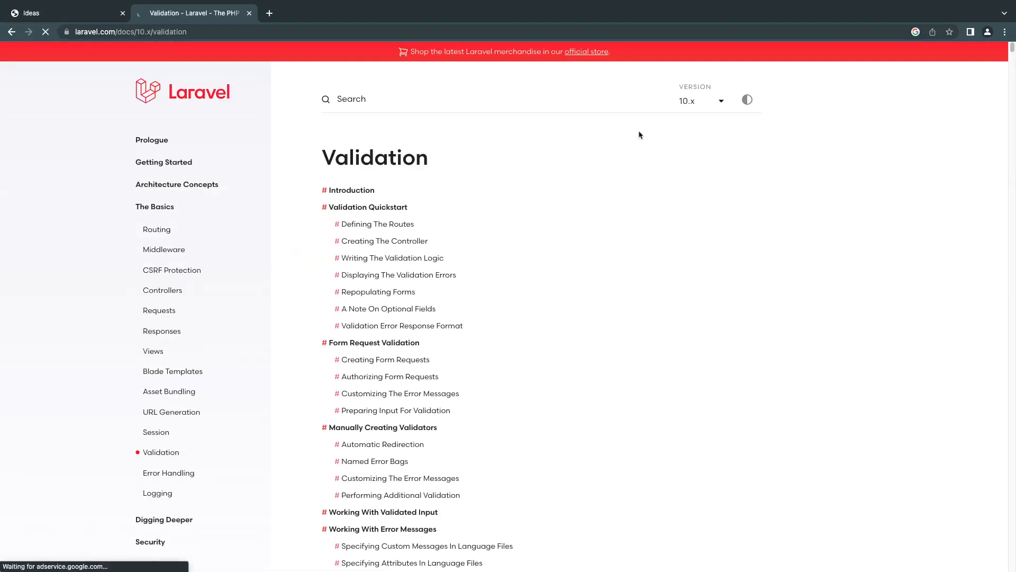
pyautogui.click(700, 100)
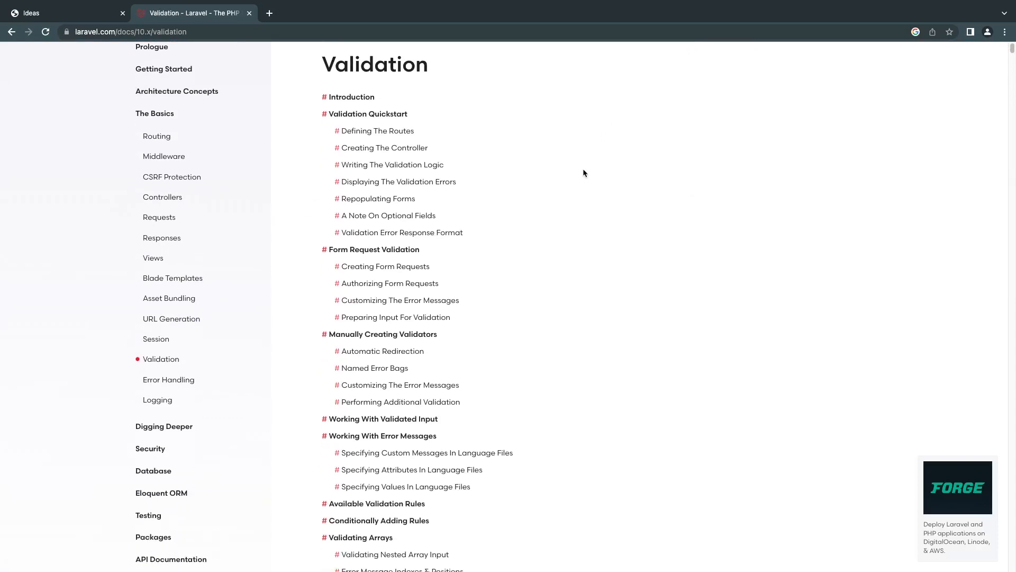
pyautogui.scroll(-3)
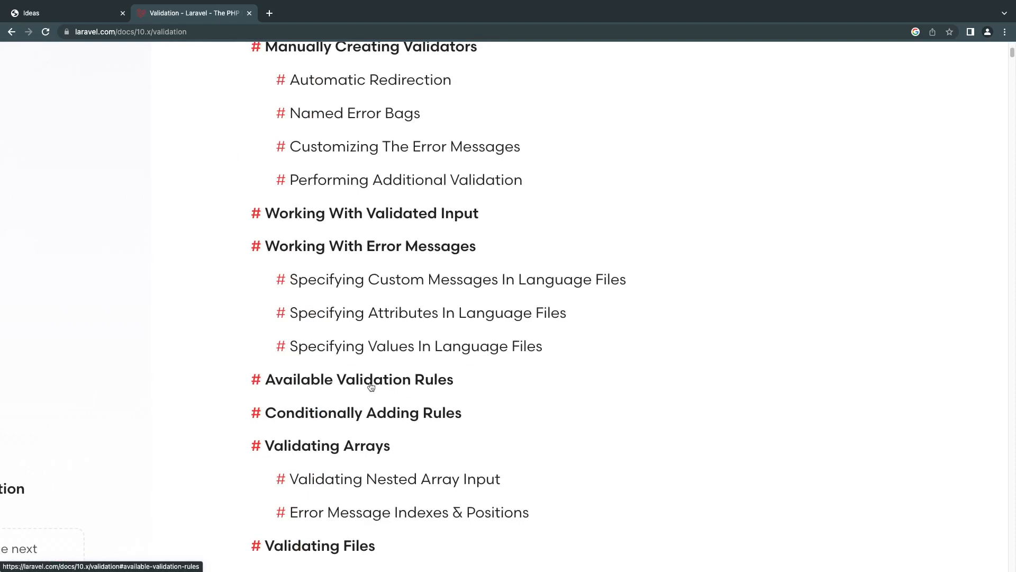
# Scroll through the Available Validation Rules list past Email, Missing With and UUID
pyautogui.click(359, 379)
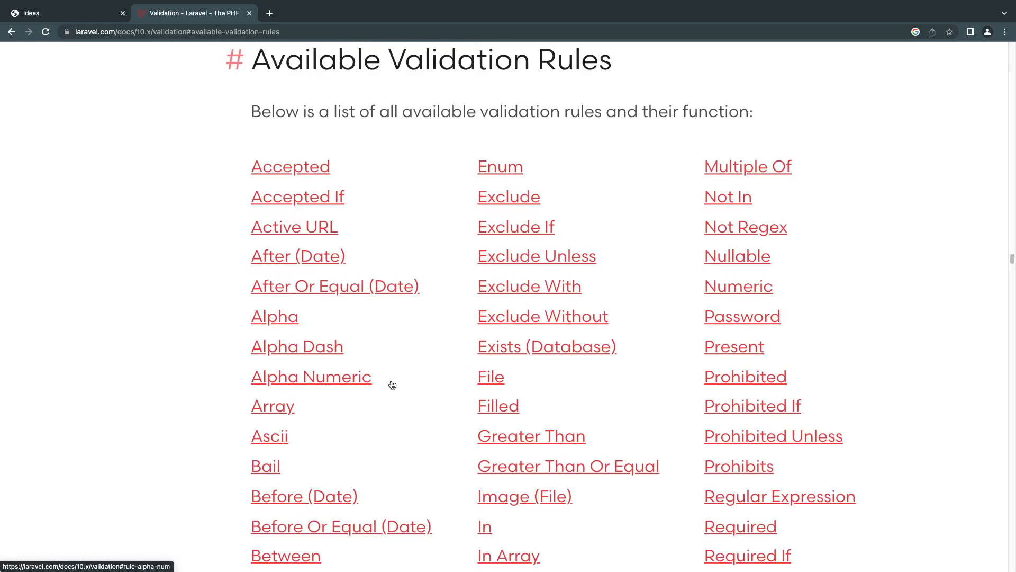
pyautogui.scroll(-3)
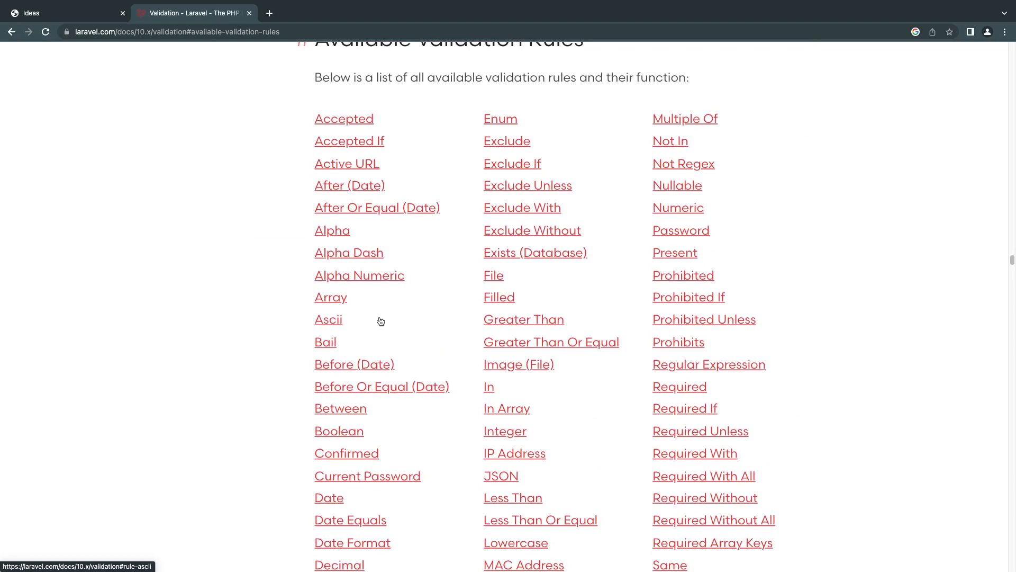
pyautogui.moveTo(229, 327)
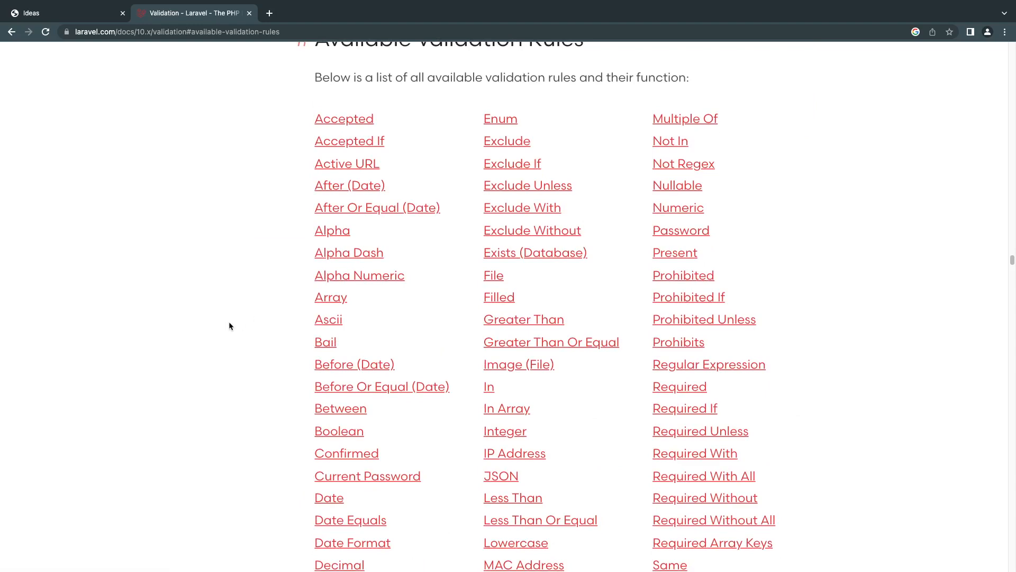
pyautogui.scroll(-3)
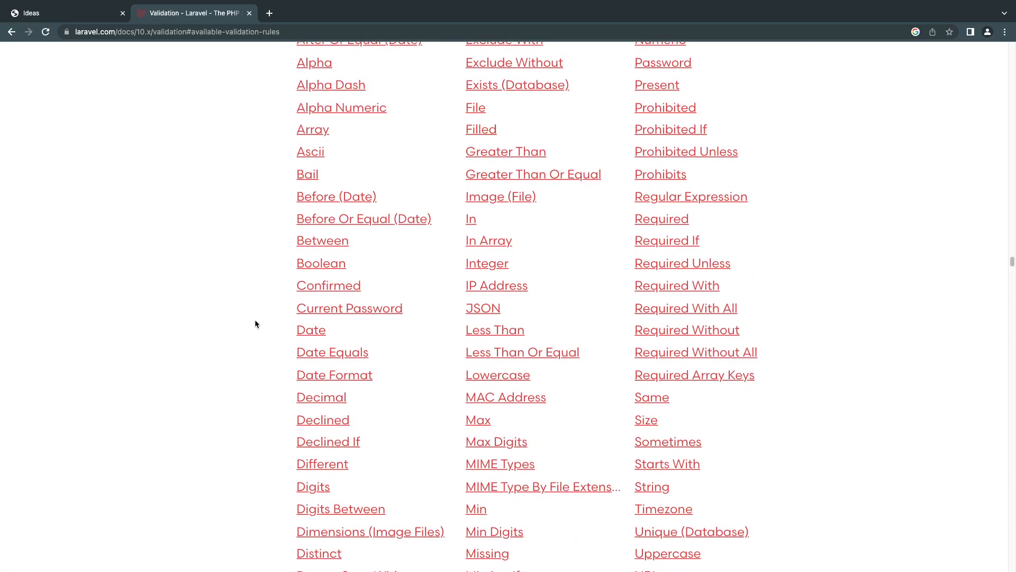
pyautogui.scroll(-3)
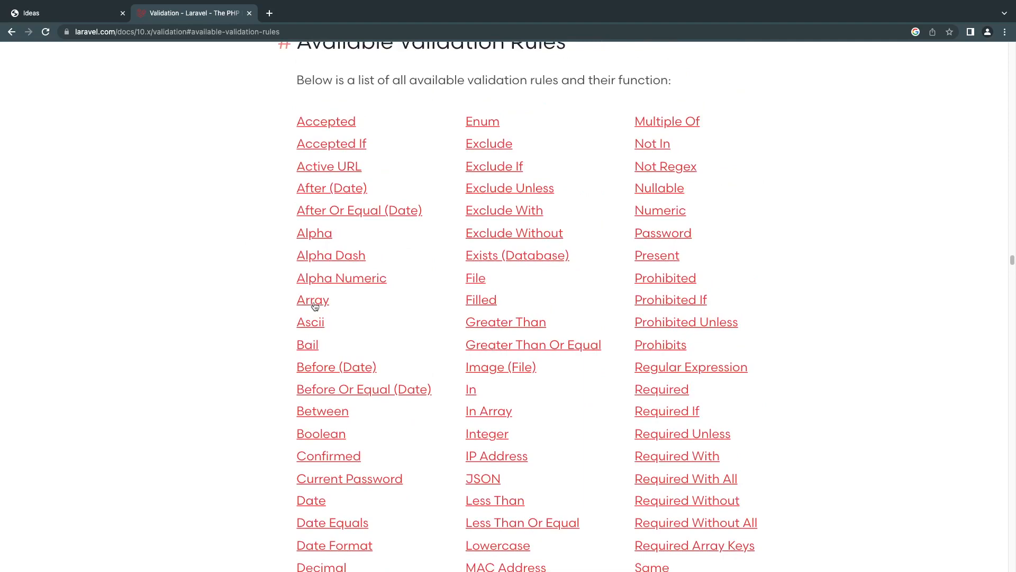
pyautogui.moveTo(478, 285)
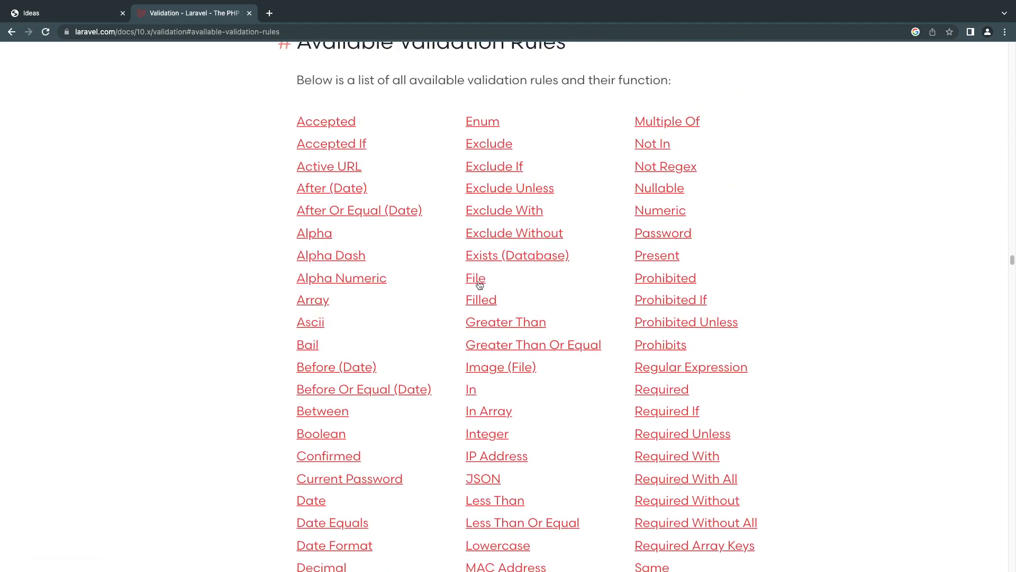
pyautogui.scroll(-3)
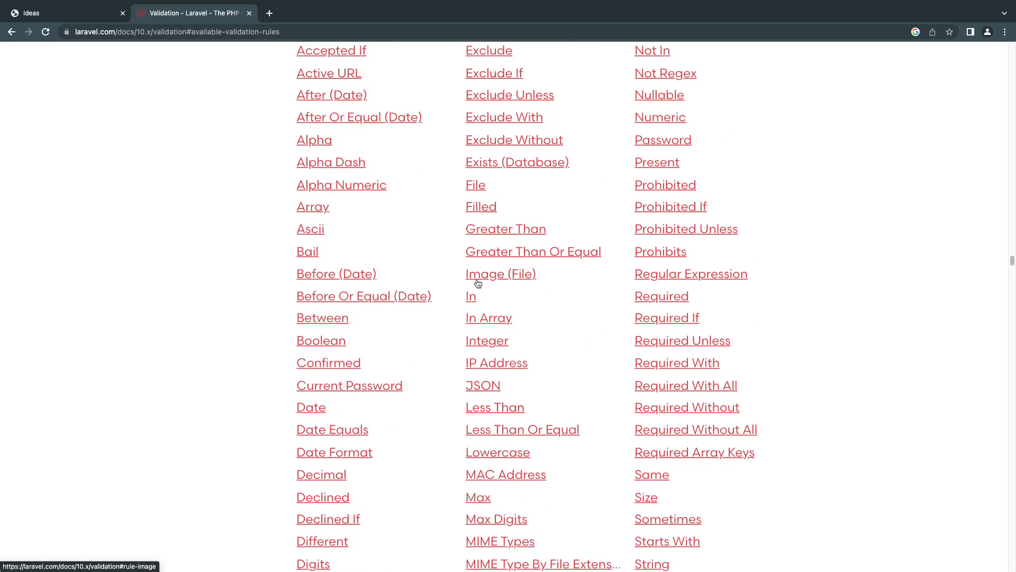
pyautogui.scroll(-3)
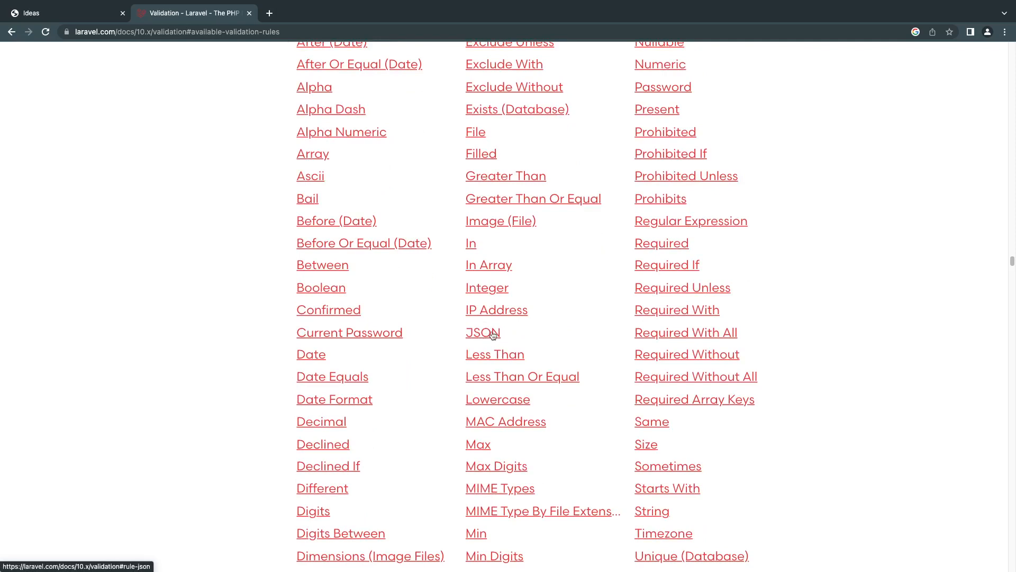
pyautogui.moveTo(497, 317)
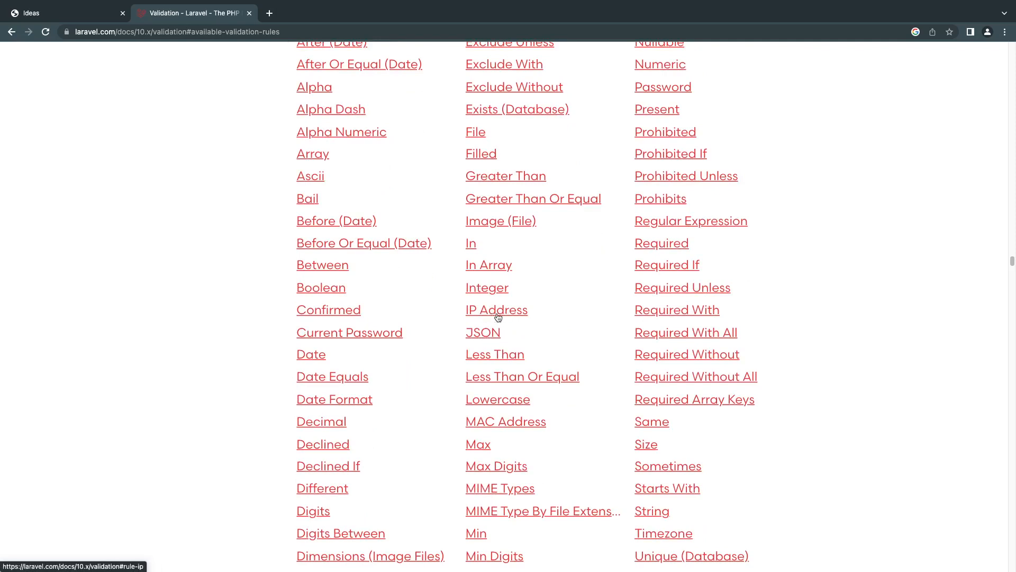
pyautogui.scroll(-3)
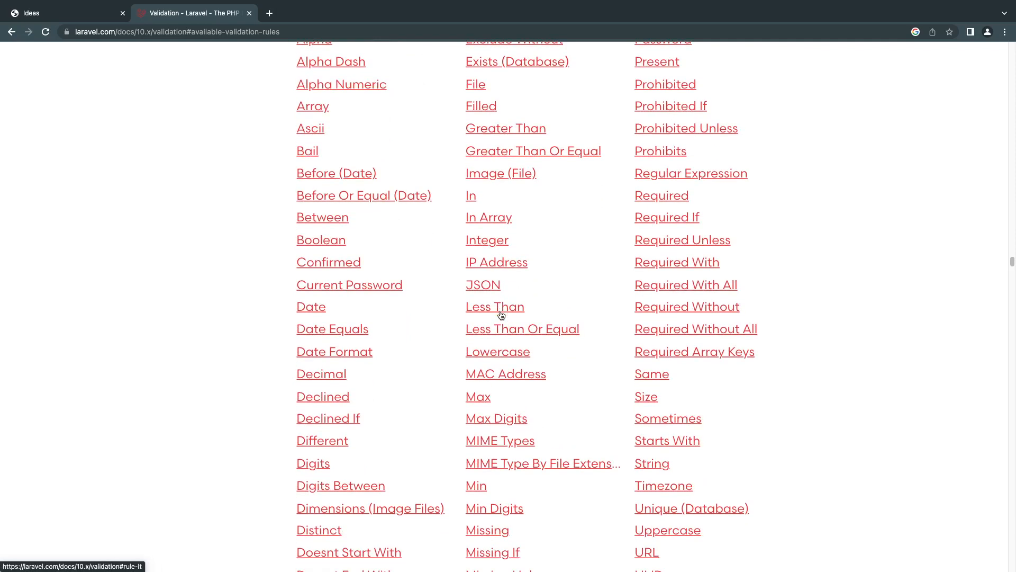
pyautogui.scroll(-3)
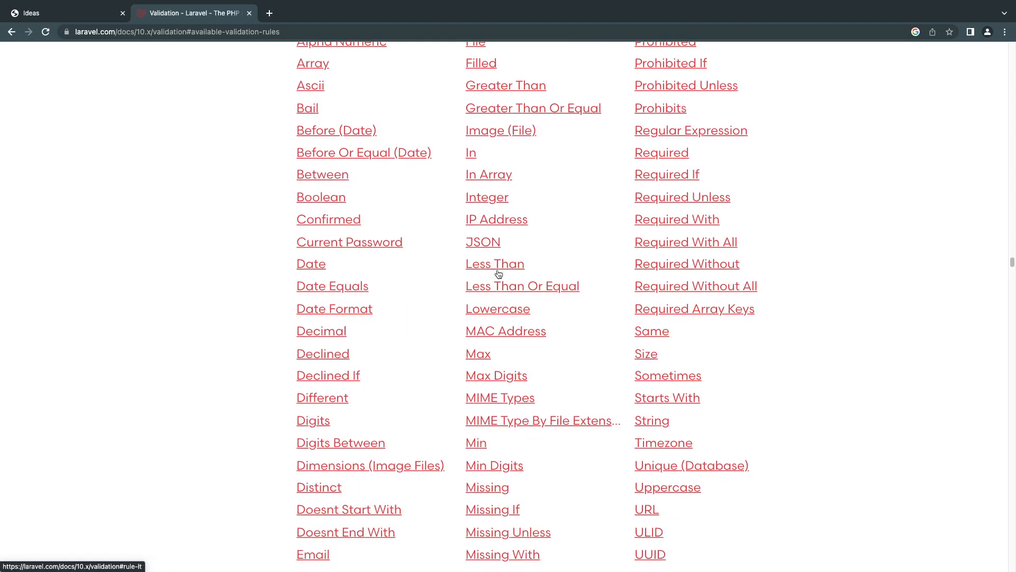
pyautogui.moveTo(496, 219)
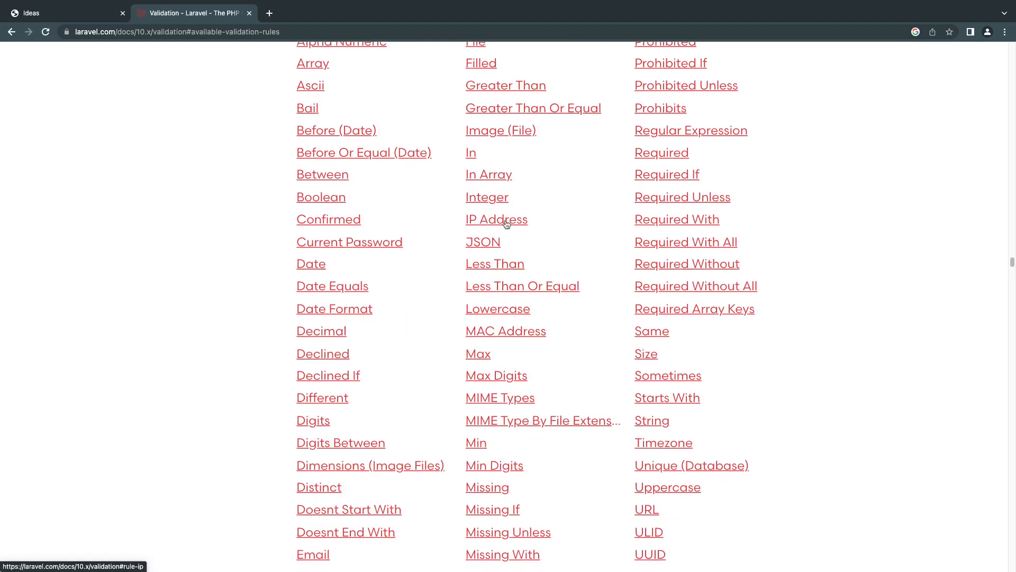
pyautogui.moveTo(487, 197)
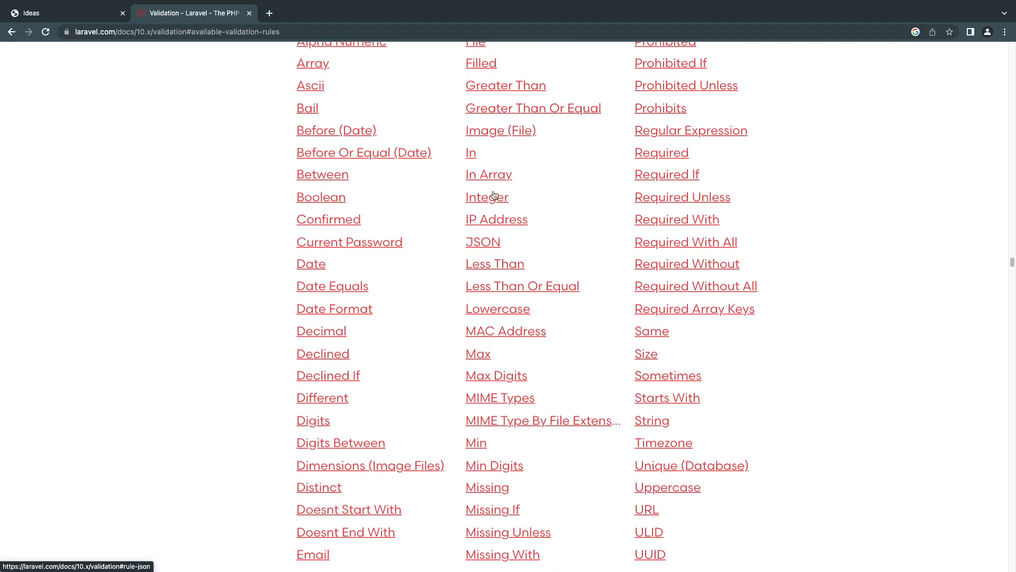
# Read the ip and json rule descriptions down to the mimetypes rule and its video MIME example
pyautogui.click(496, 220)
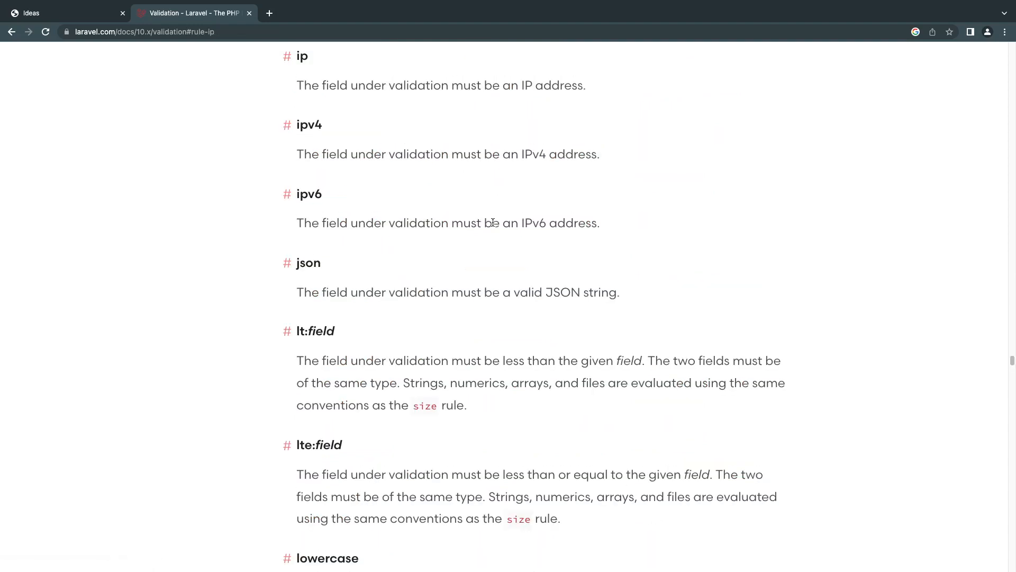
pyautogui.scroll(-3)
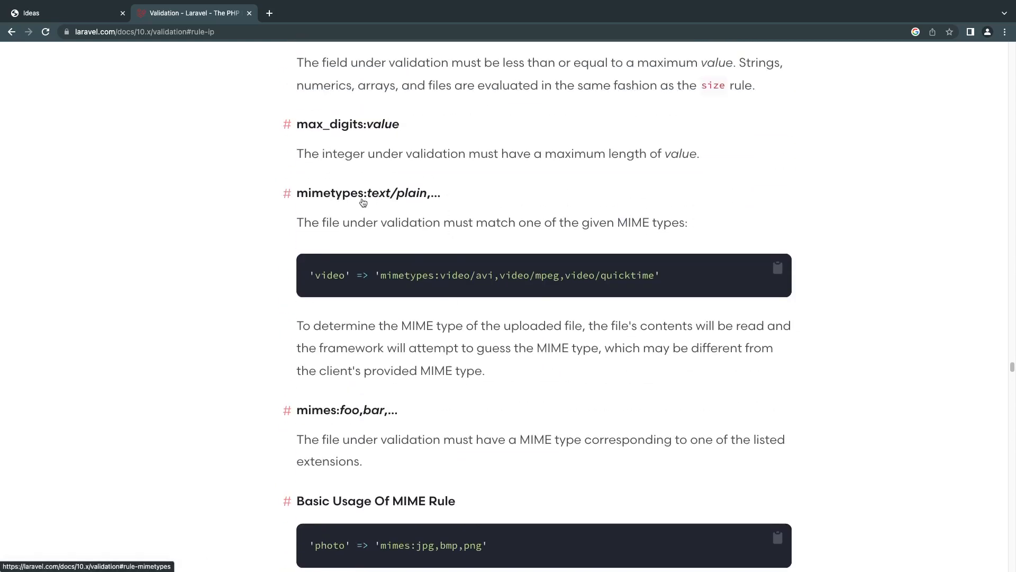
pyautogui.moveTo(297, 193); pyautogui.dragTo(389, 192)
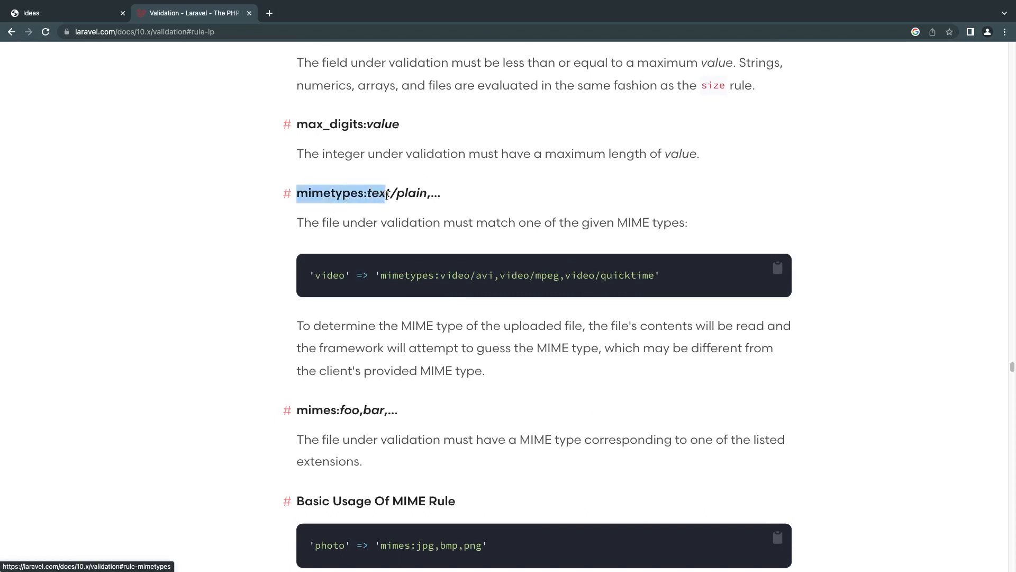
pyautogui.moveTo(495, 298)
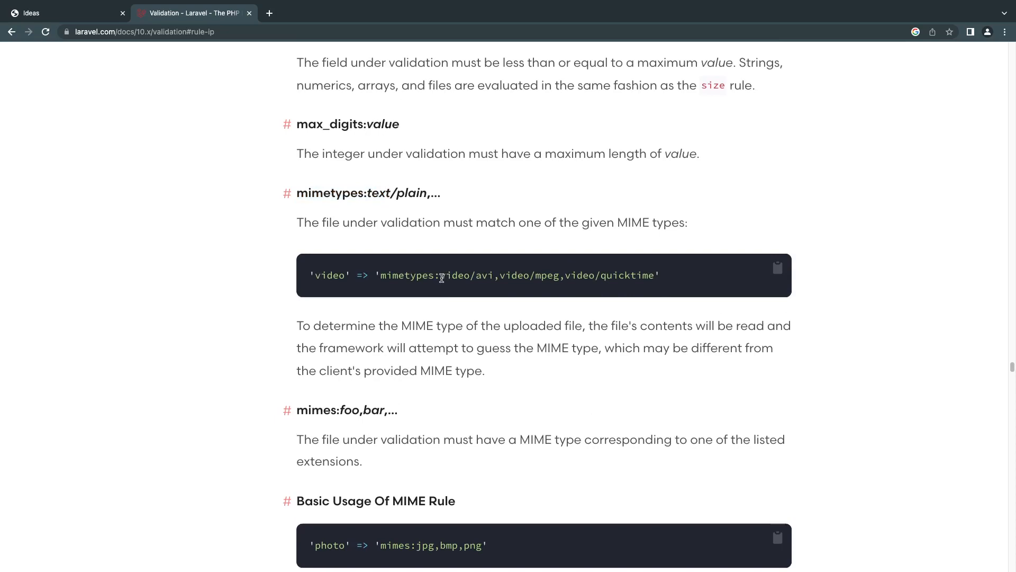
pyautogui.moveTo(441, 275); pyautogui.dragTo(655, 275)
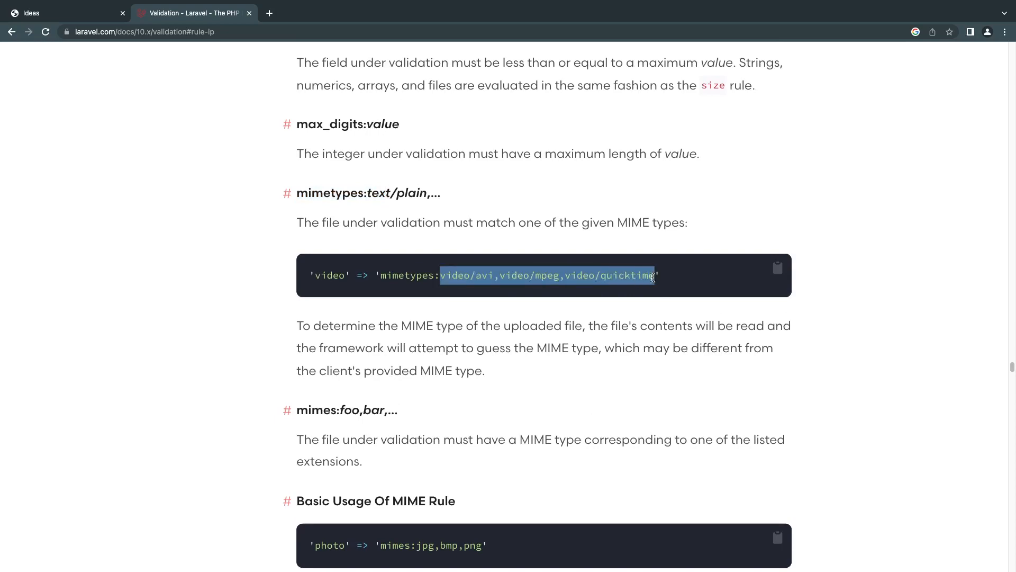
pyautogui.scroll(-3)
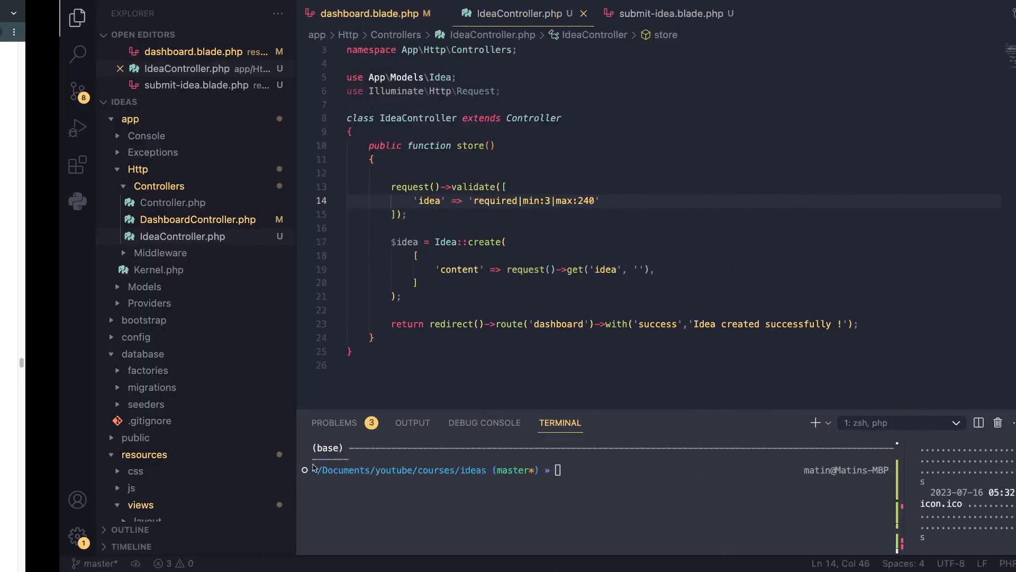
# Trial a json rule, revert to 'required|min:3|max:240', and delete the blank line above request()->validate
pyautogui.write('|jsn')
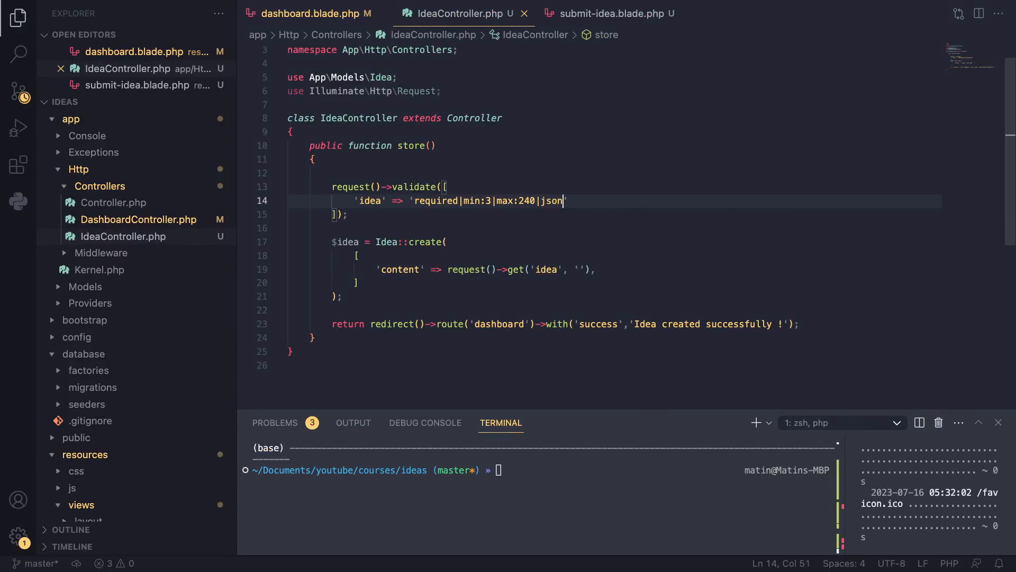
pyautogui.press('BackSpace')
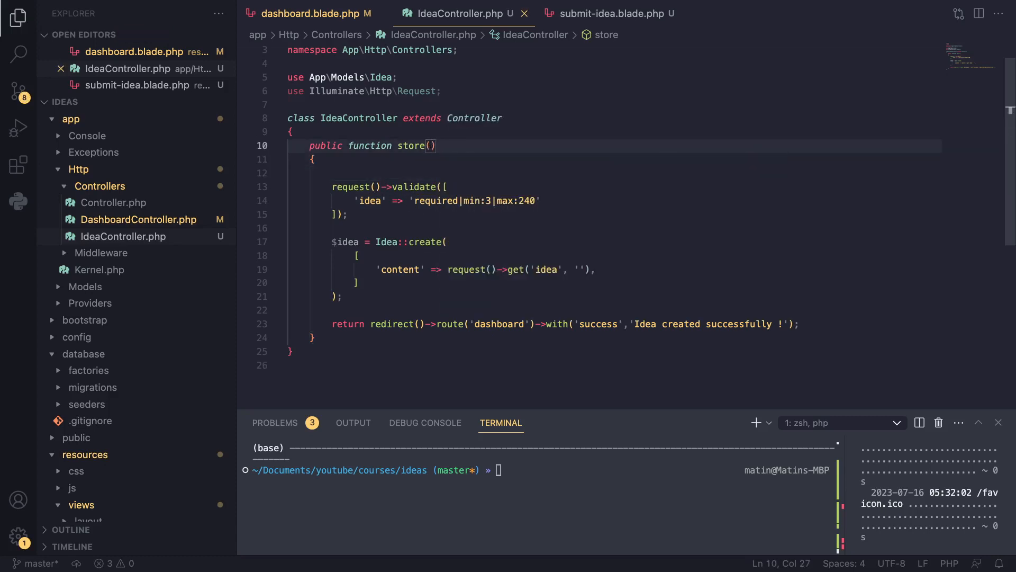
pyautogui.press('Backspace')
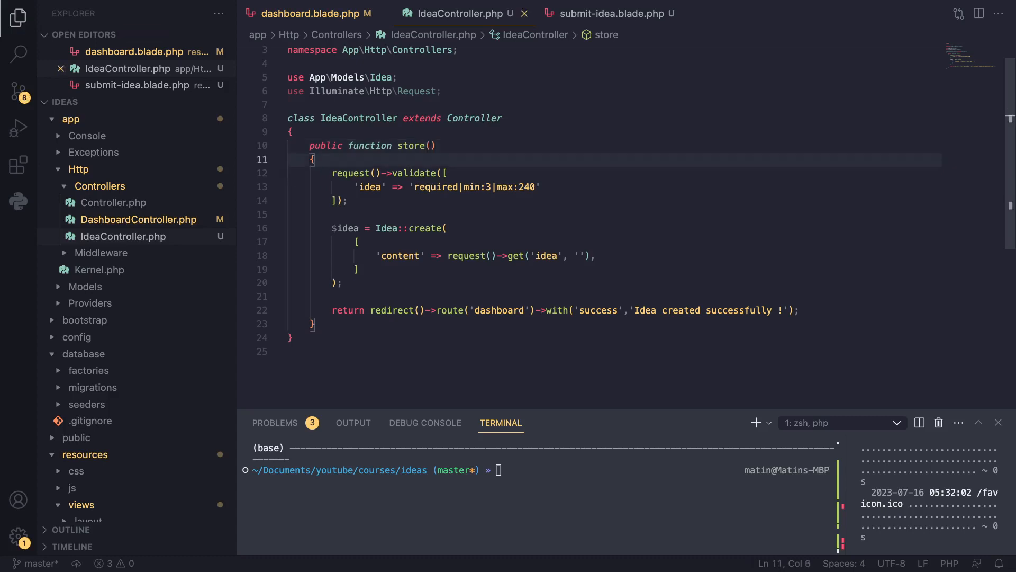
pyautogui.click(368, 173)
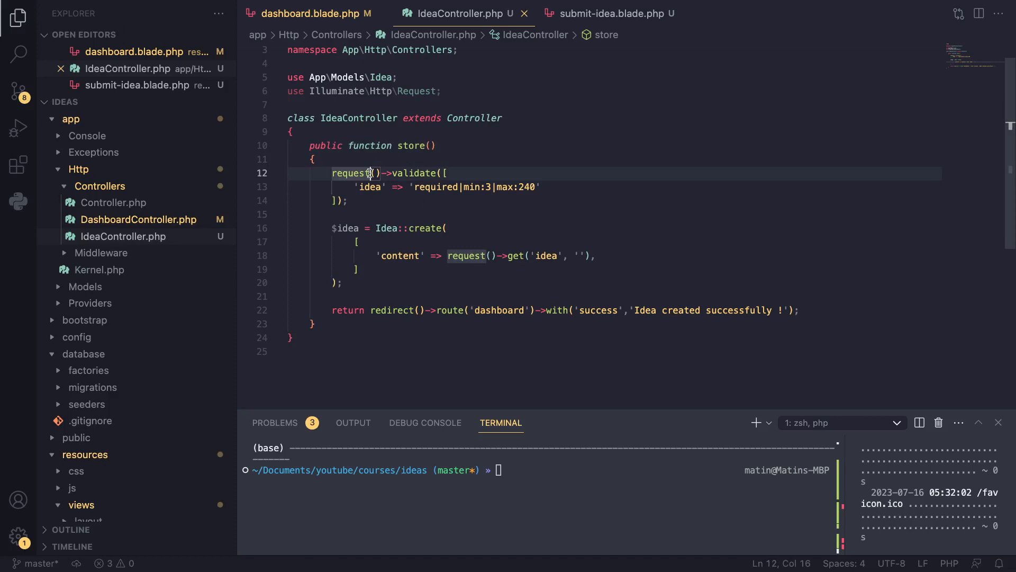